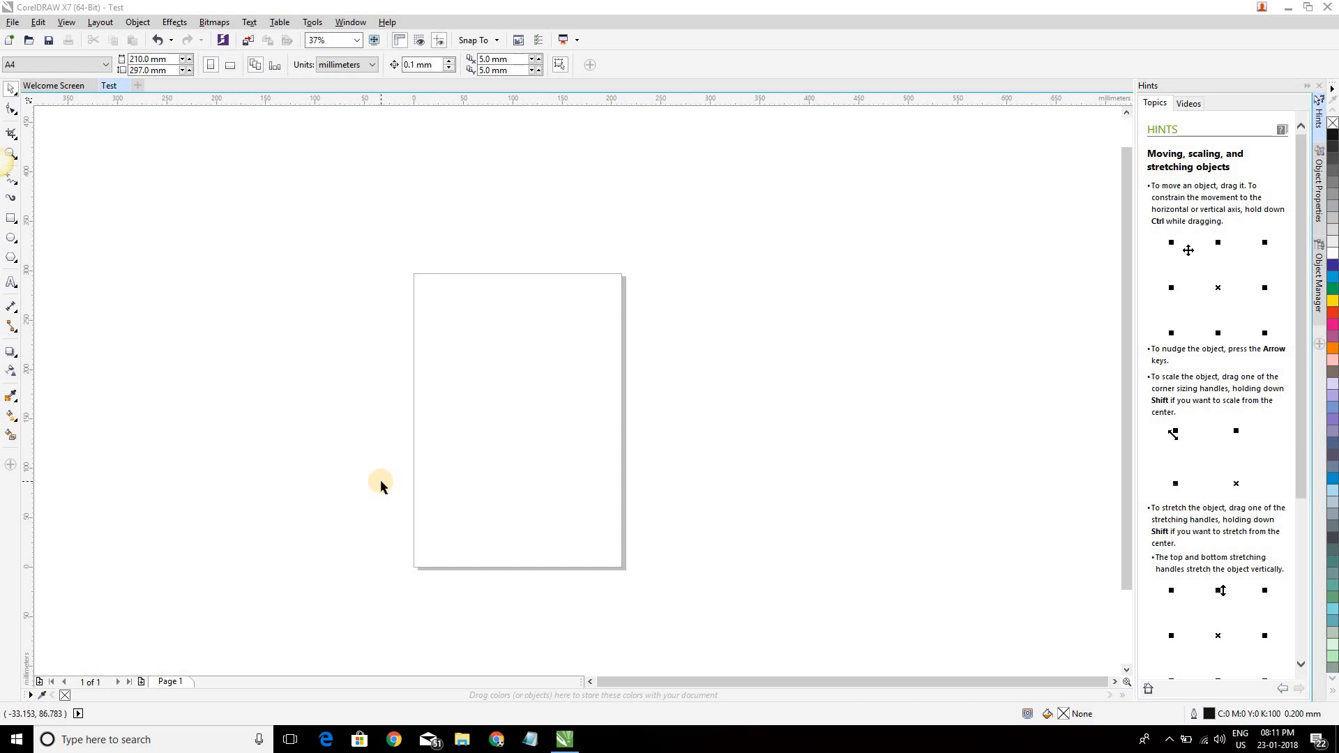
pyautogui.moveTo(50, 14)
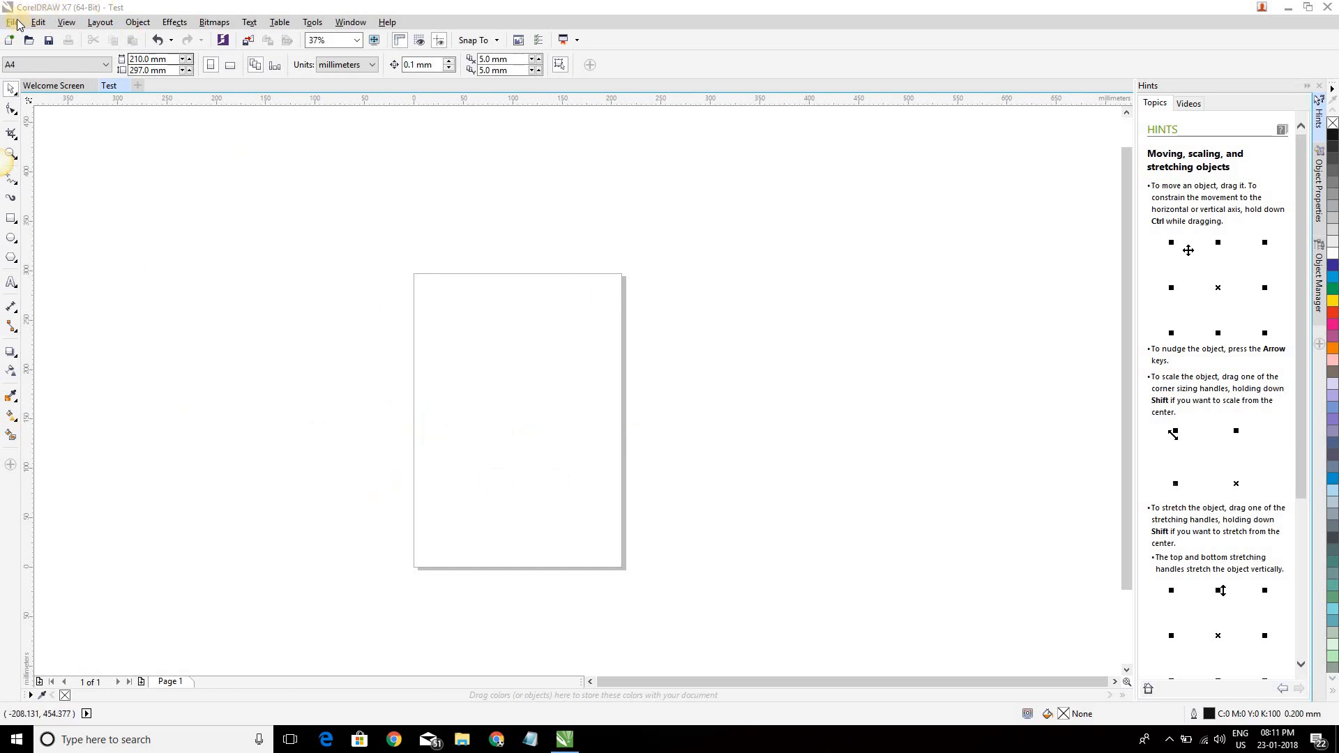
# Import the 'donald duck' picture from the Desktop
pyautogui.click(10, 23)
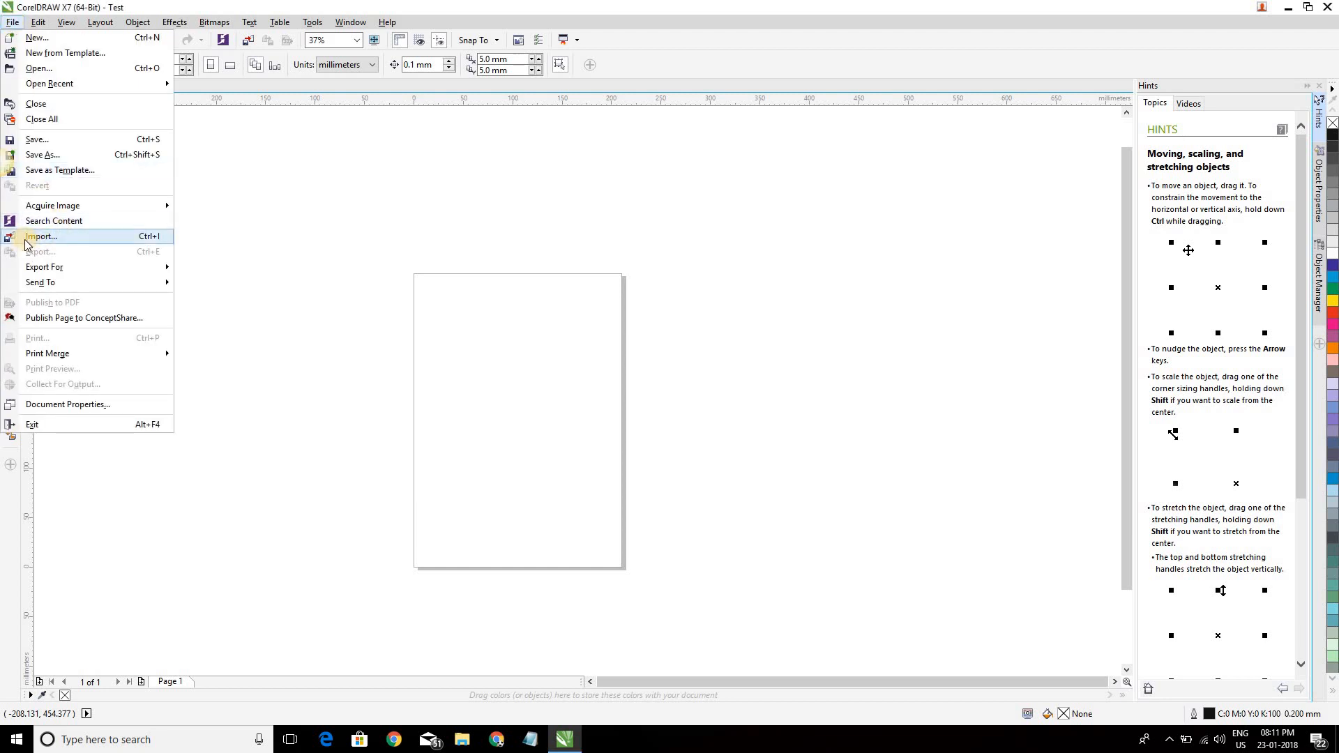
pyautogui.click(46, 237)
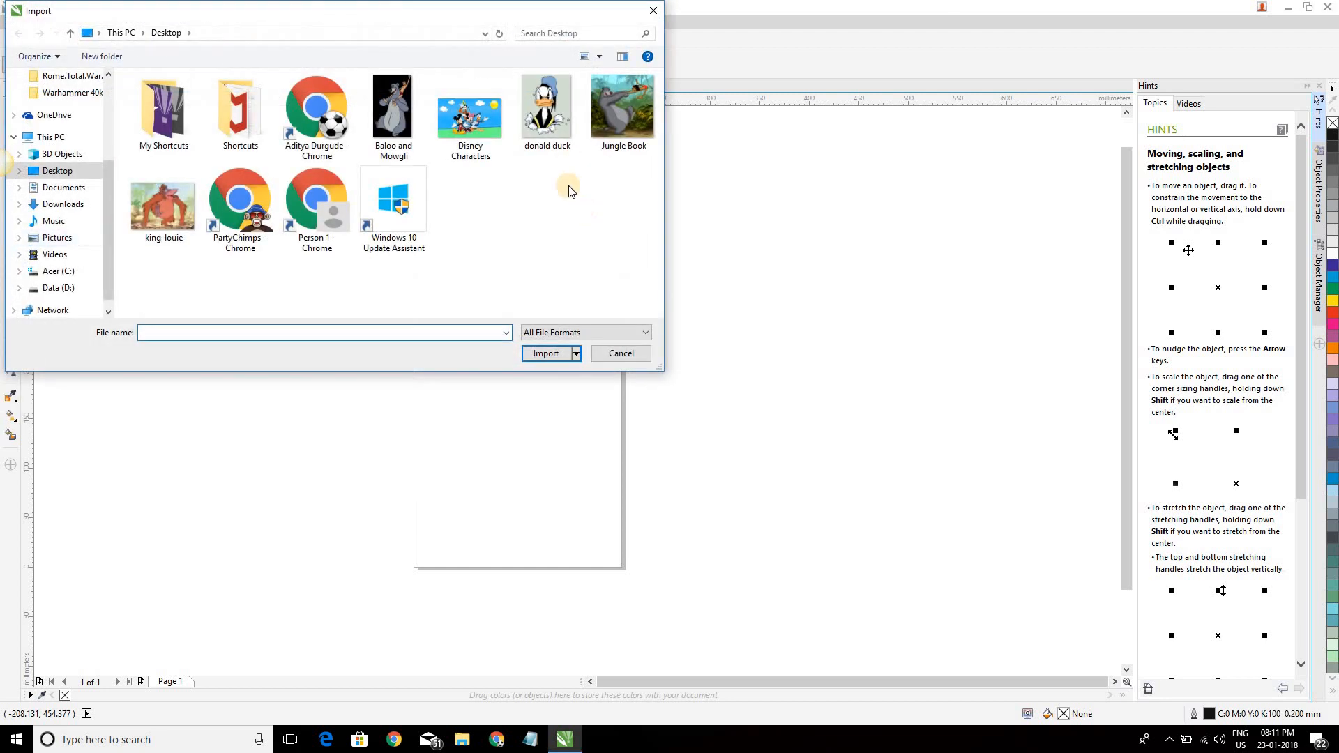
pyautogui.moveTo(541, 108)
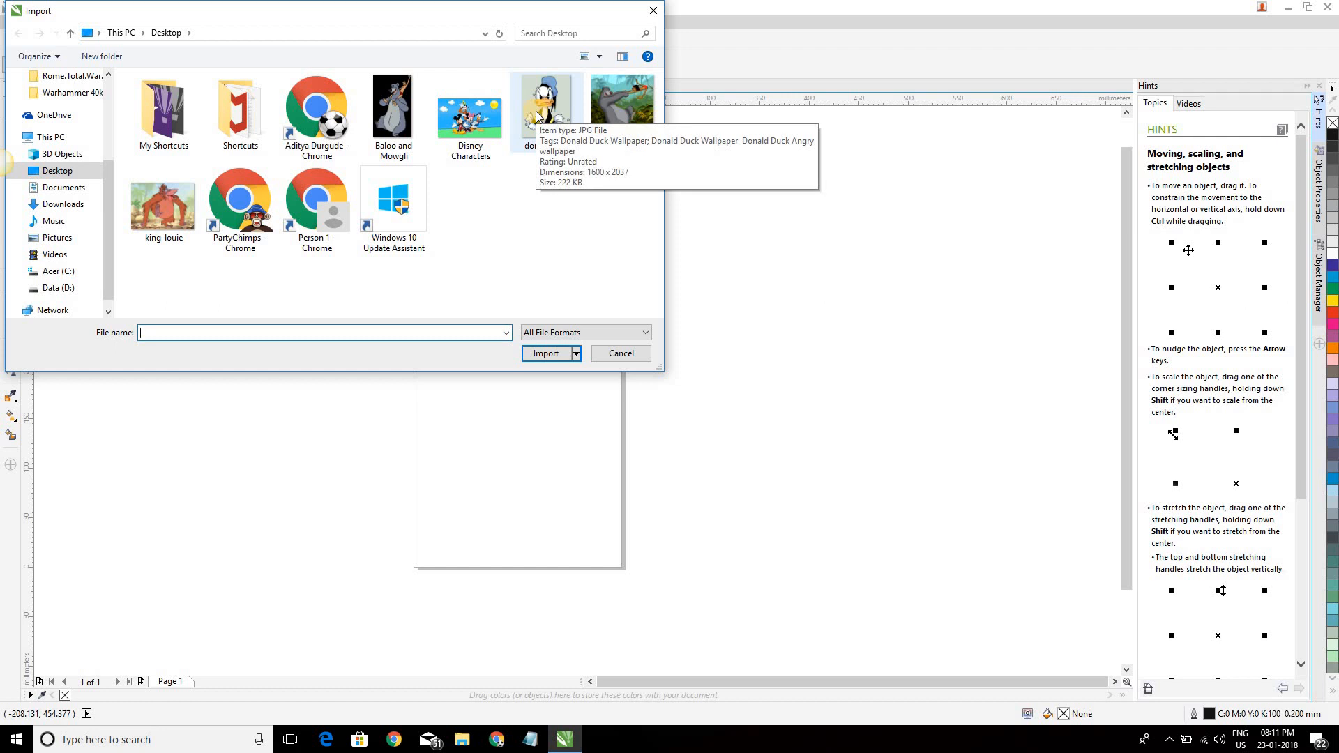
pyautogui.click(547, 111)
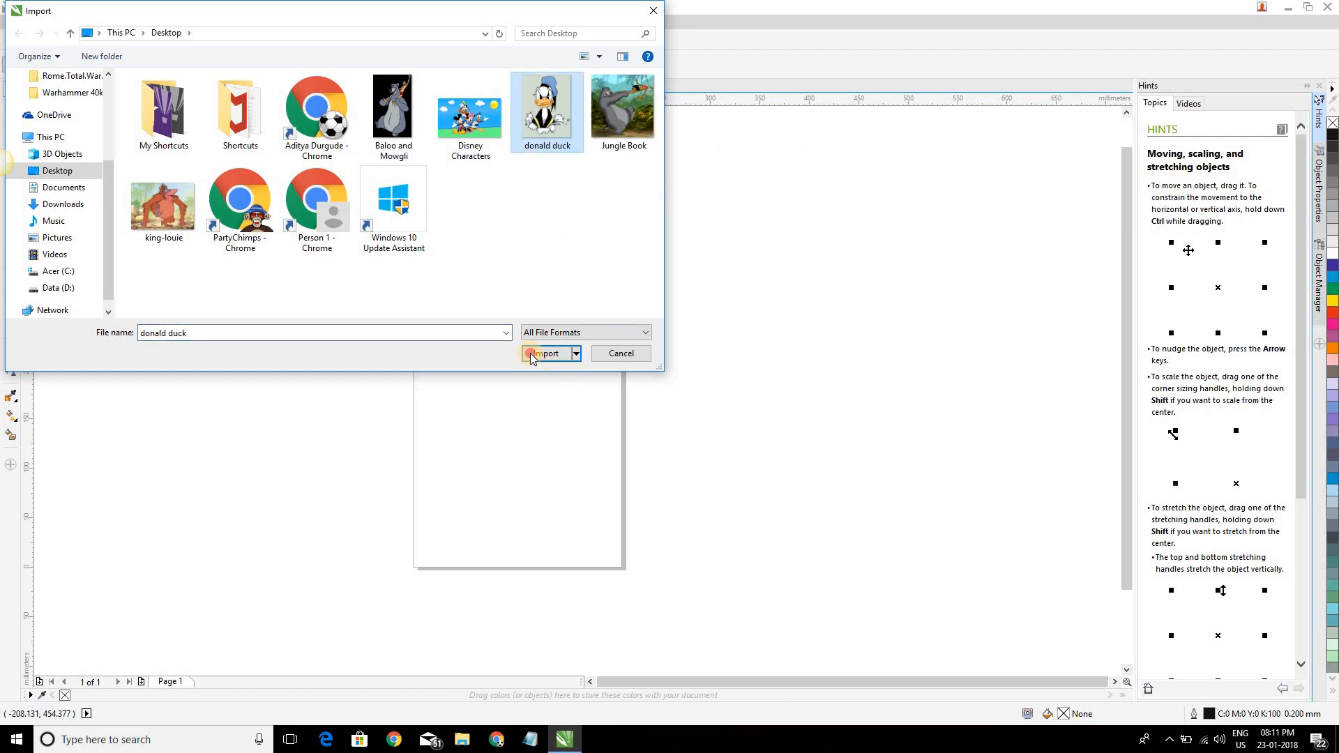
pyautogui.click(542, 353)
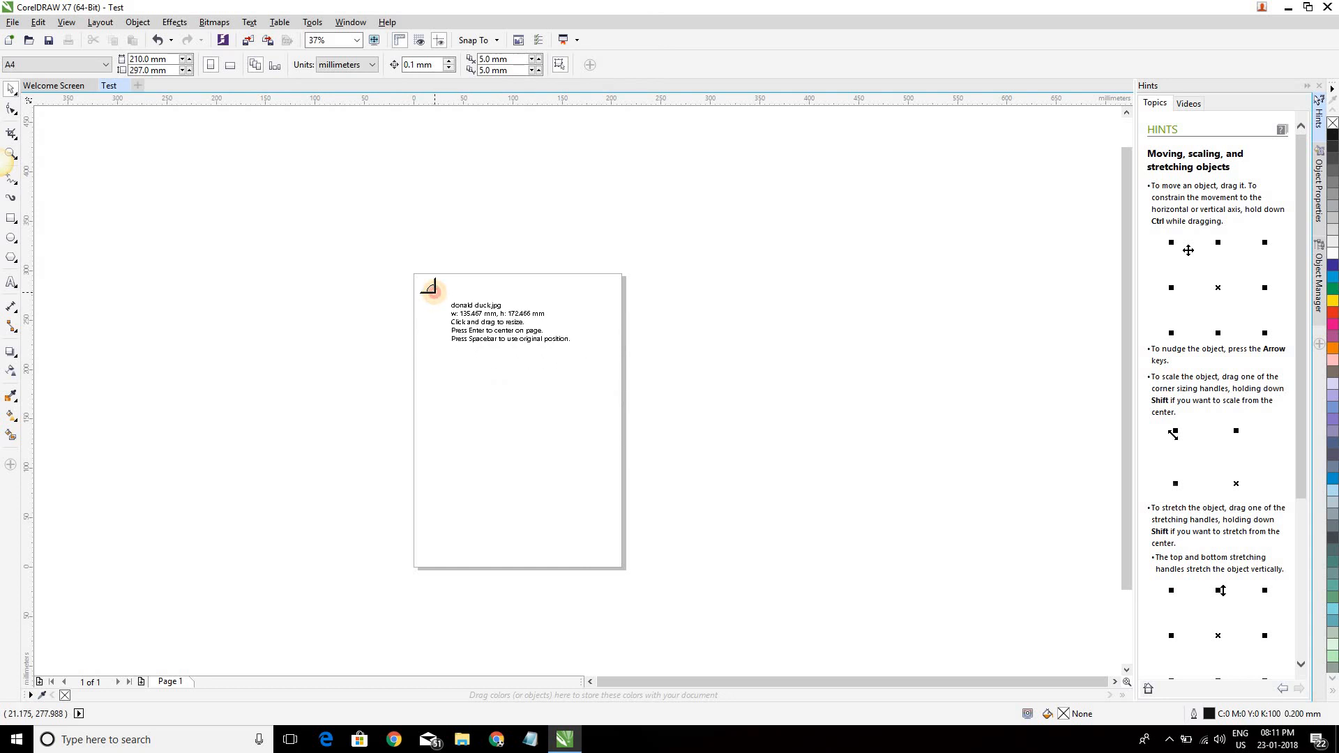
# Place the Donald Duck image on the page and request a Line Art outline trace at original size
pyautogui.moveTo(431, 286); pyautogui.dragTo(589, 495)
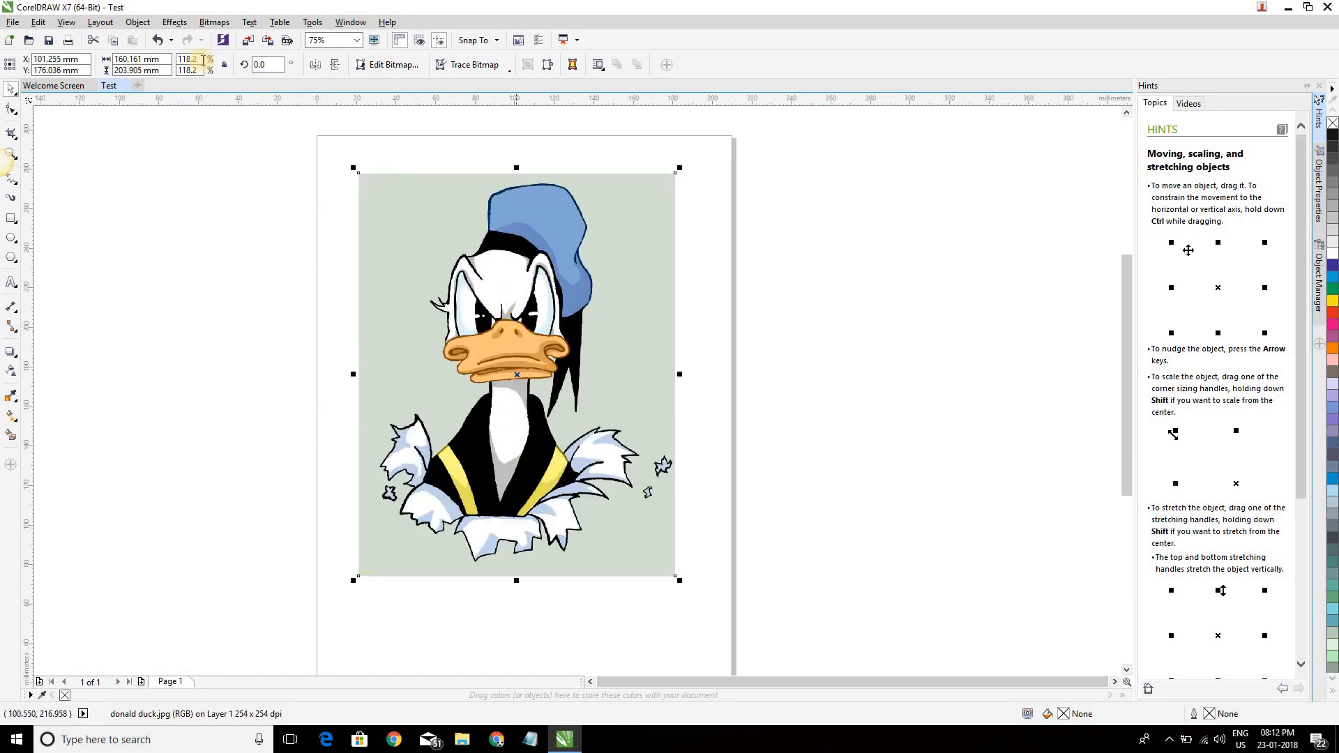
pyautogui.click(214, 21)
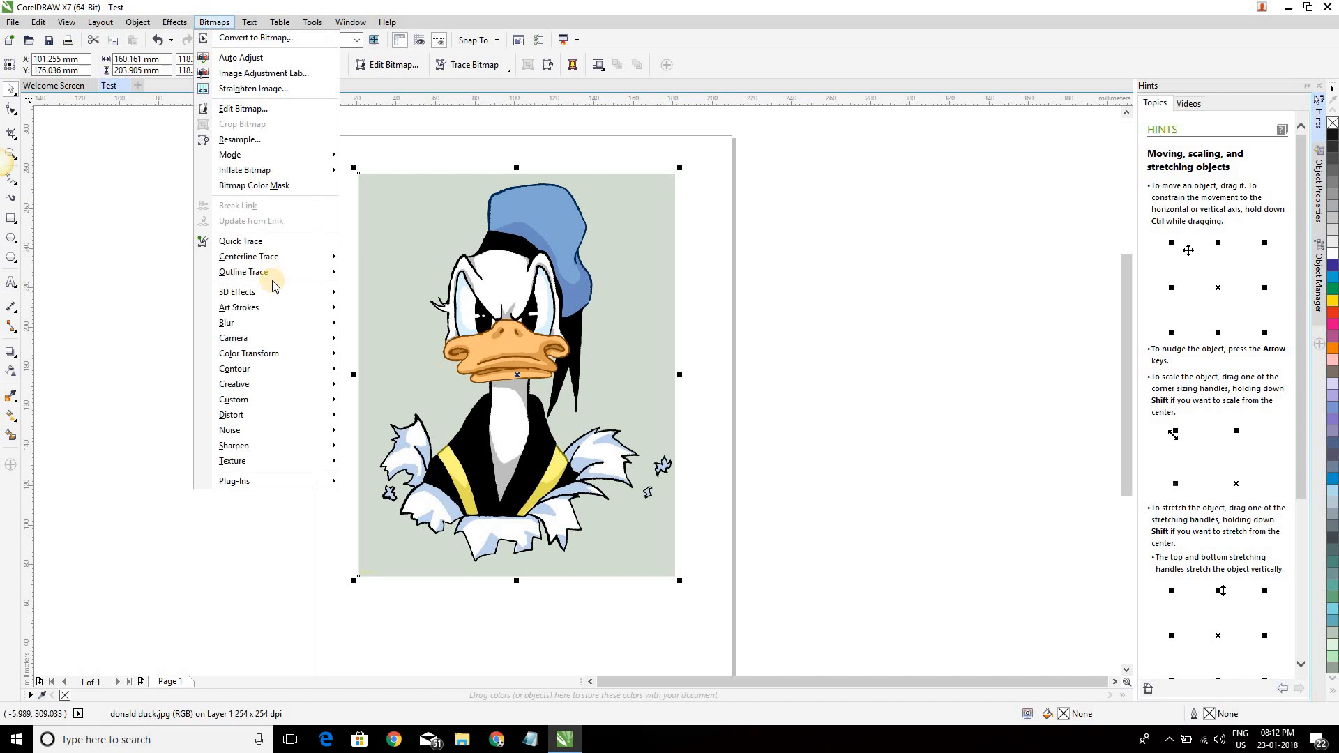
pyautogui.moveTo(272, 272)
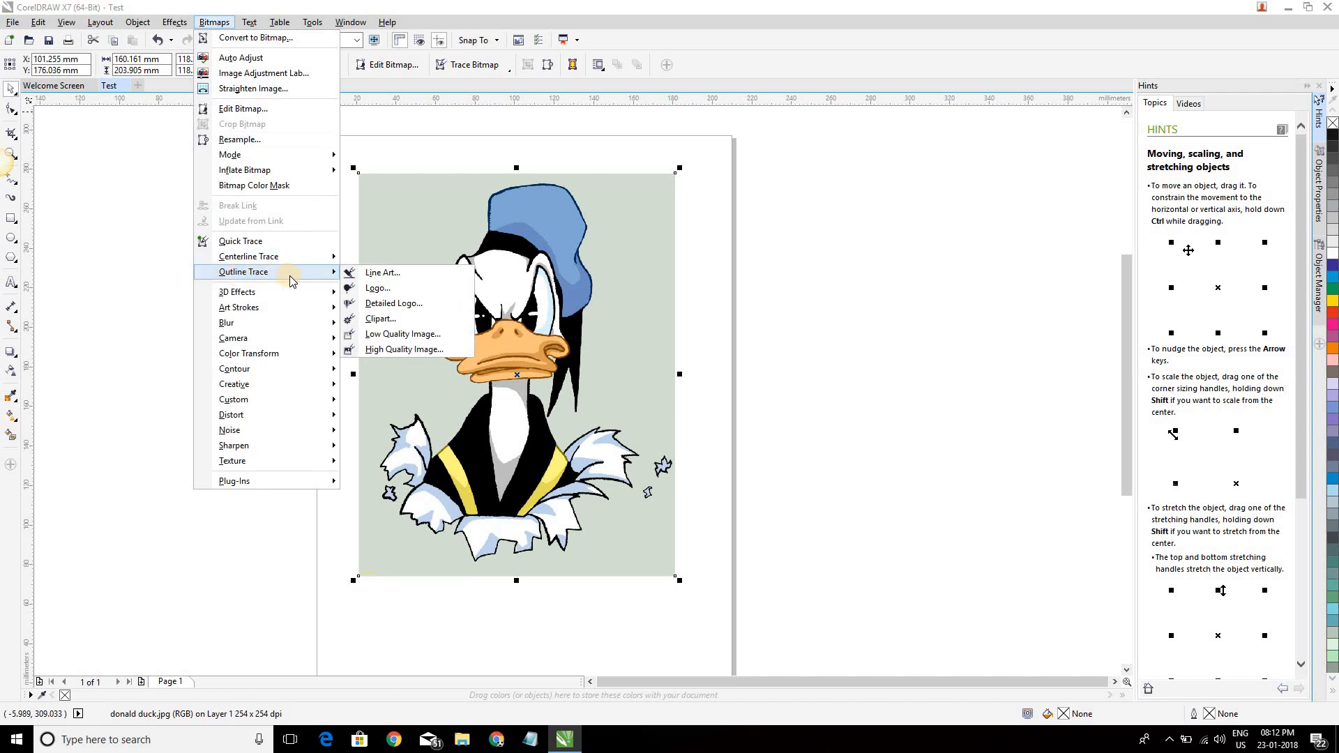
pyautogui.moveTo(409, 273)
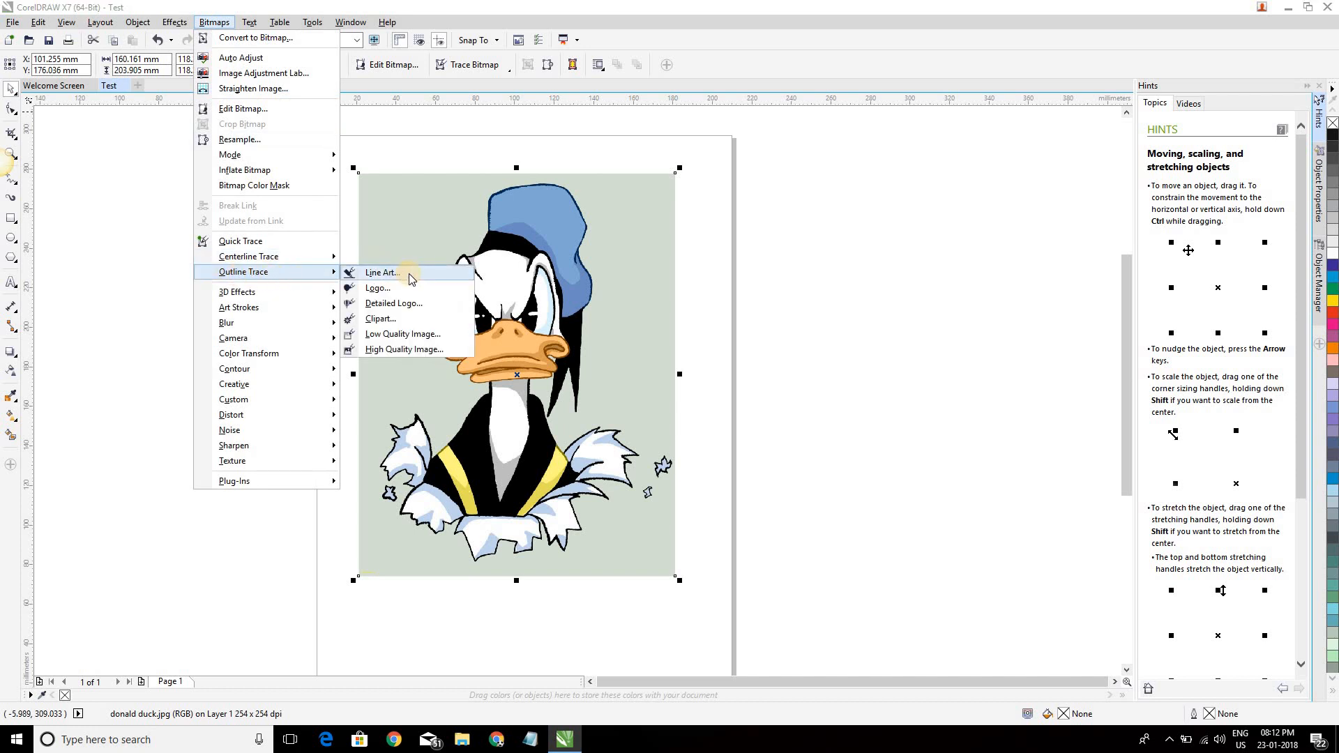
pyautogui.click(380, 272)
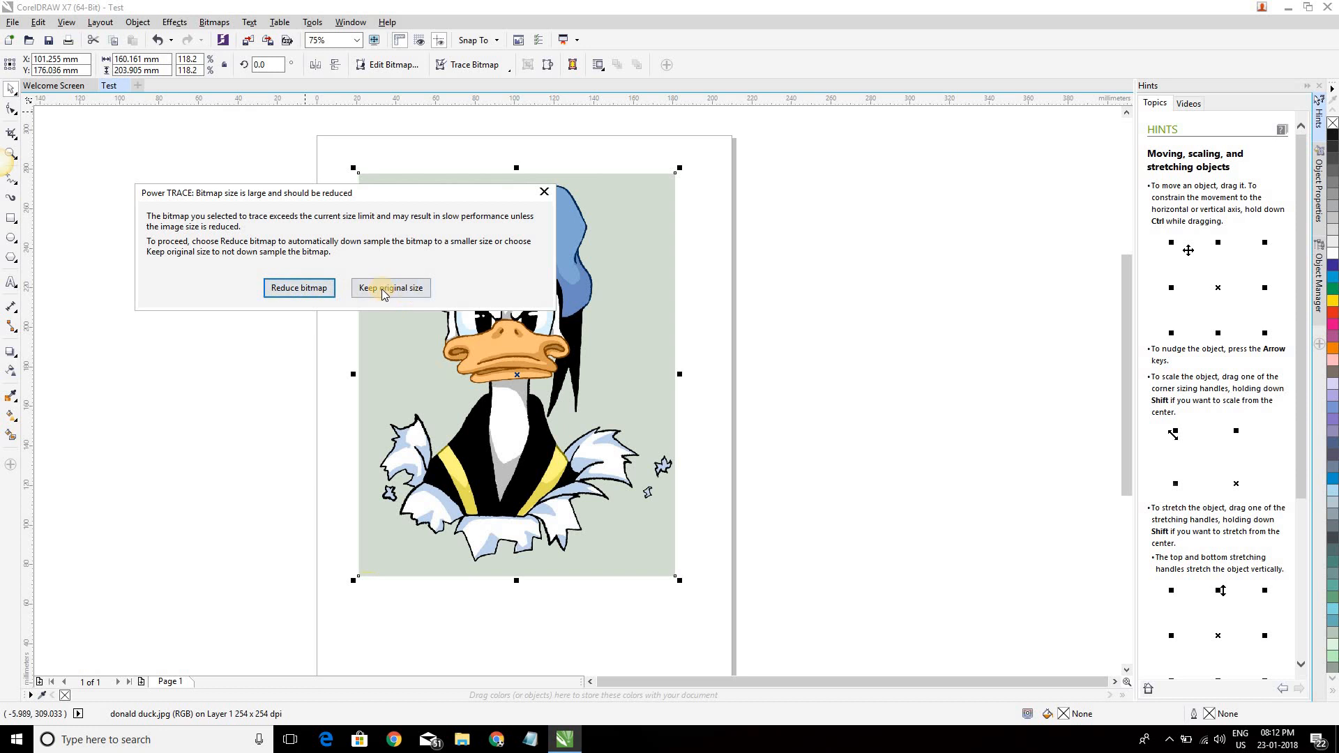
pyautogui.click(390, 287)
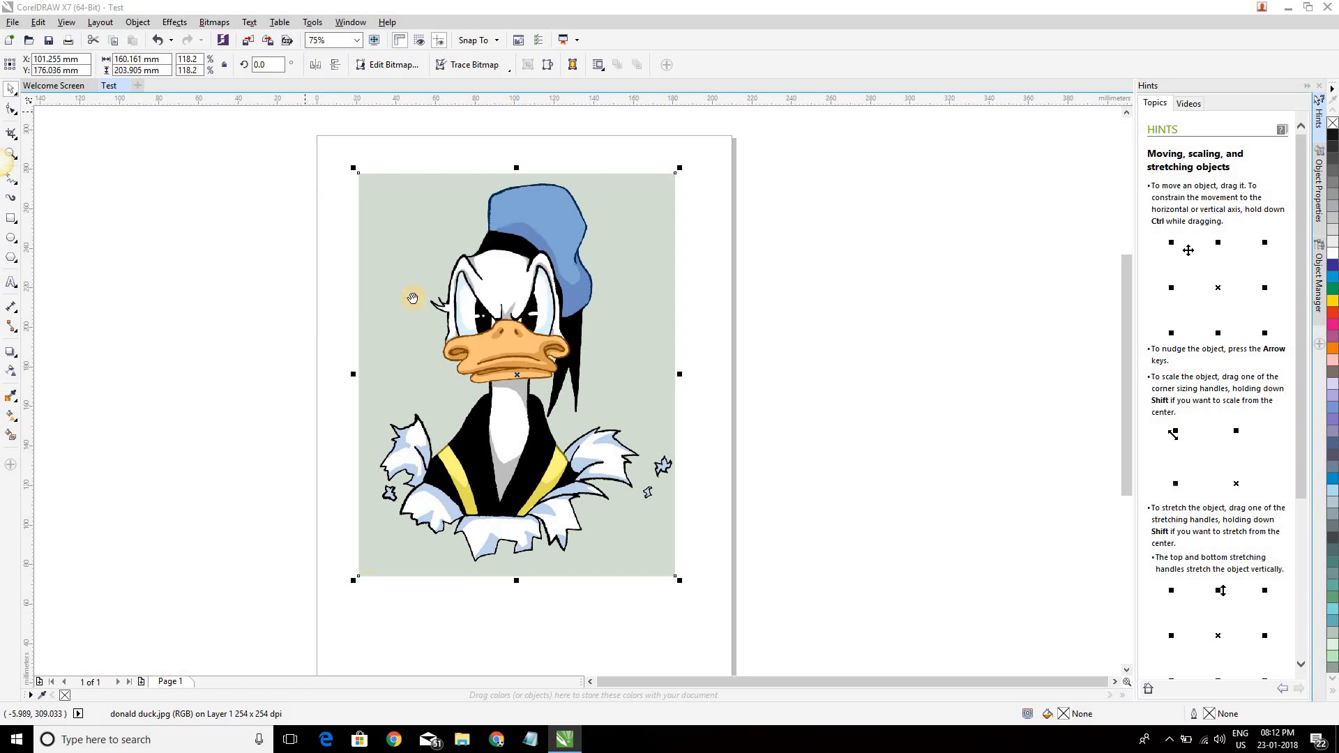
# Zoom the PowerTRACE Before and After preview onto Donald's face with background removed
pyautogui.click(476, 64)
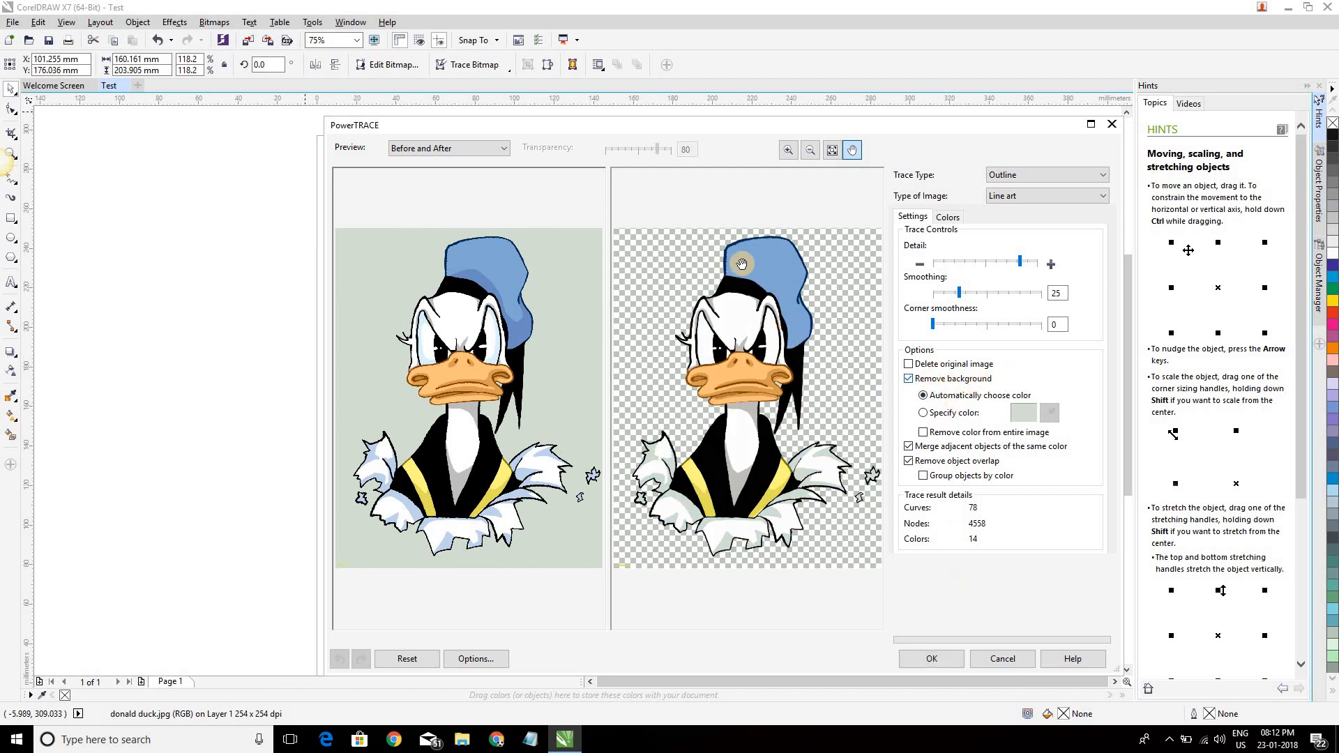
pyautogui.moveTo(546, 376)
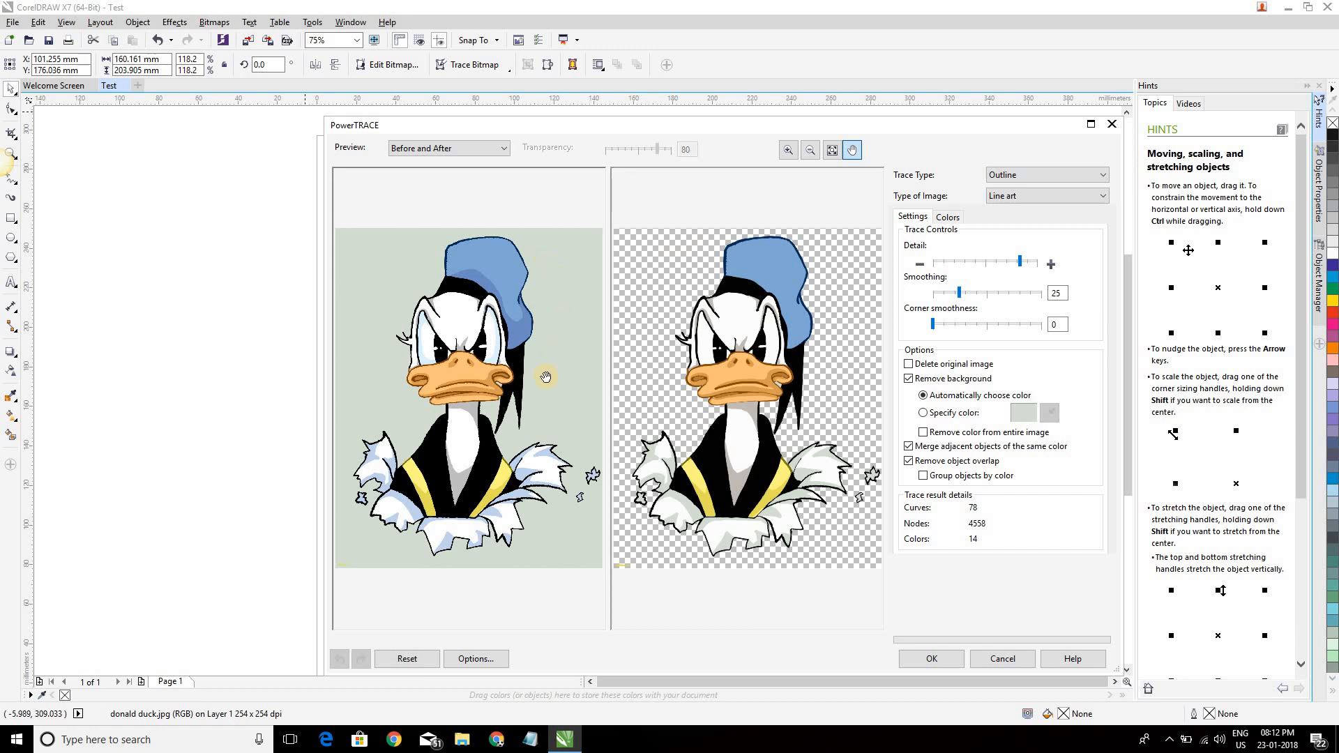
pyautogui.moveTo(651, 255)
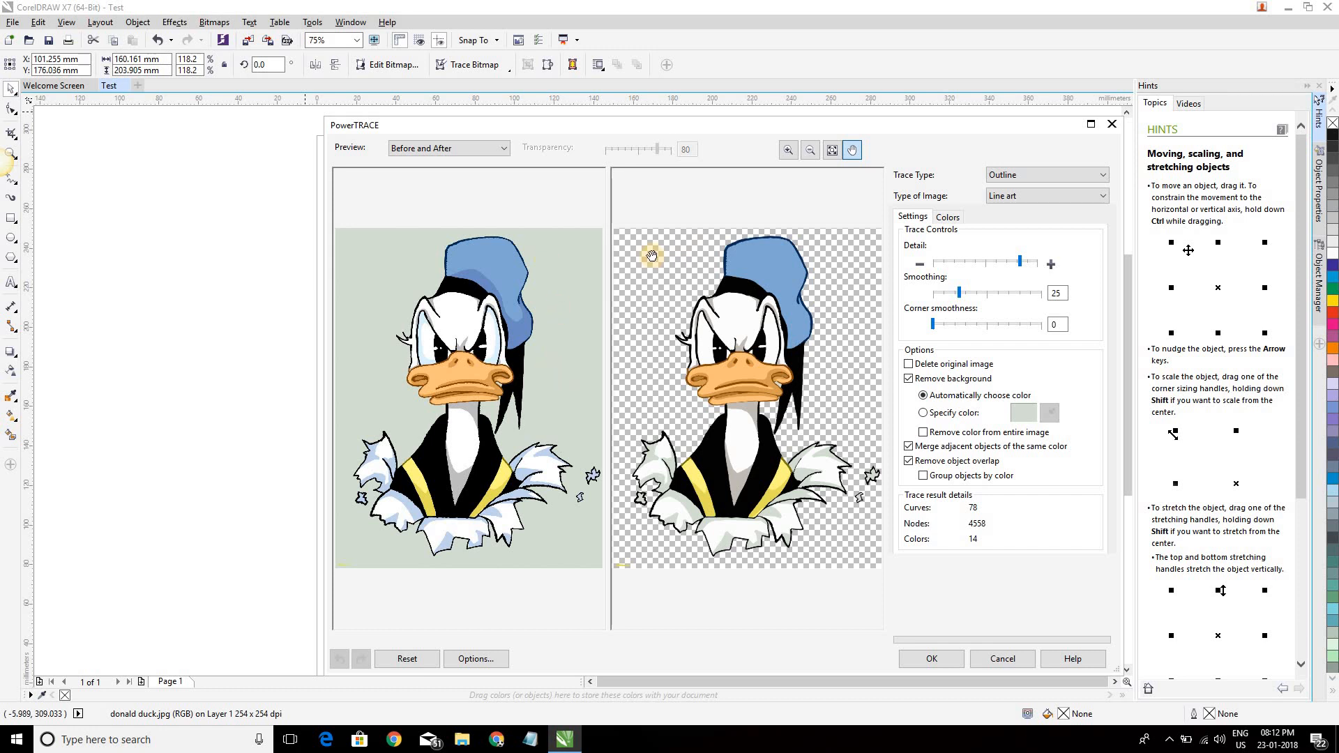
pyautogui.moveTo(630, 316)
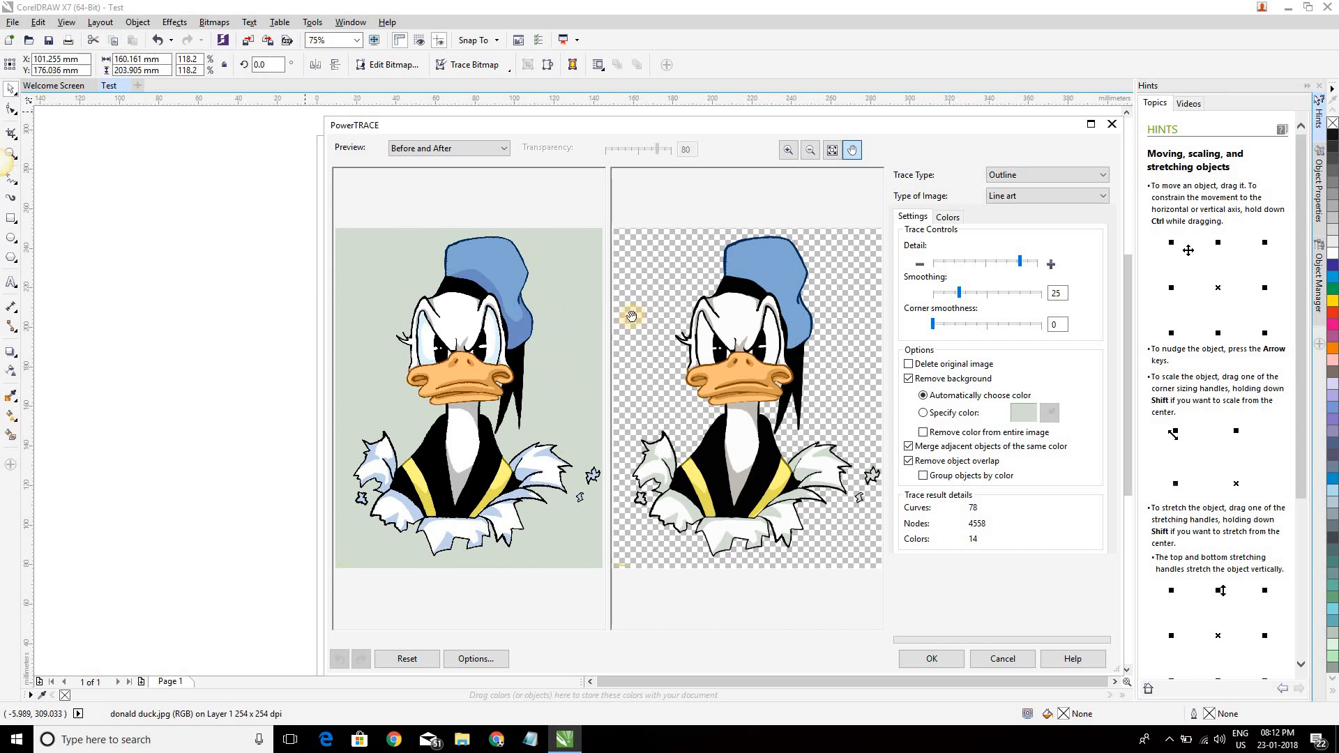
pyautogui.moveTo(860, 410)
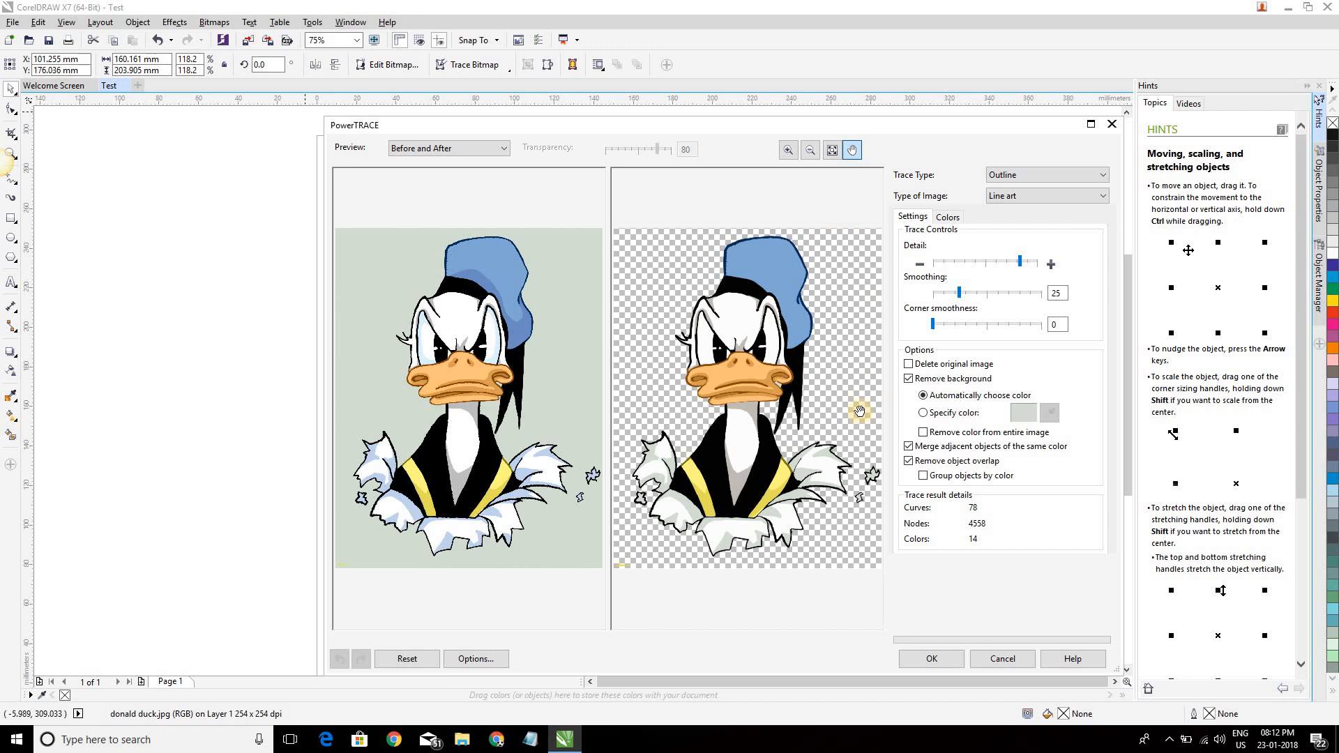
pyautogui.moveTo(653, 325)
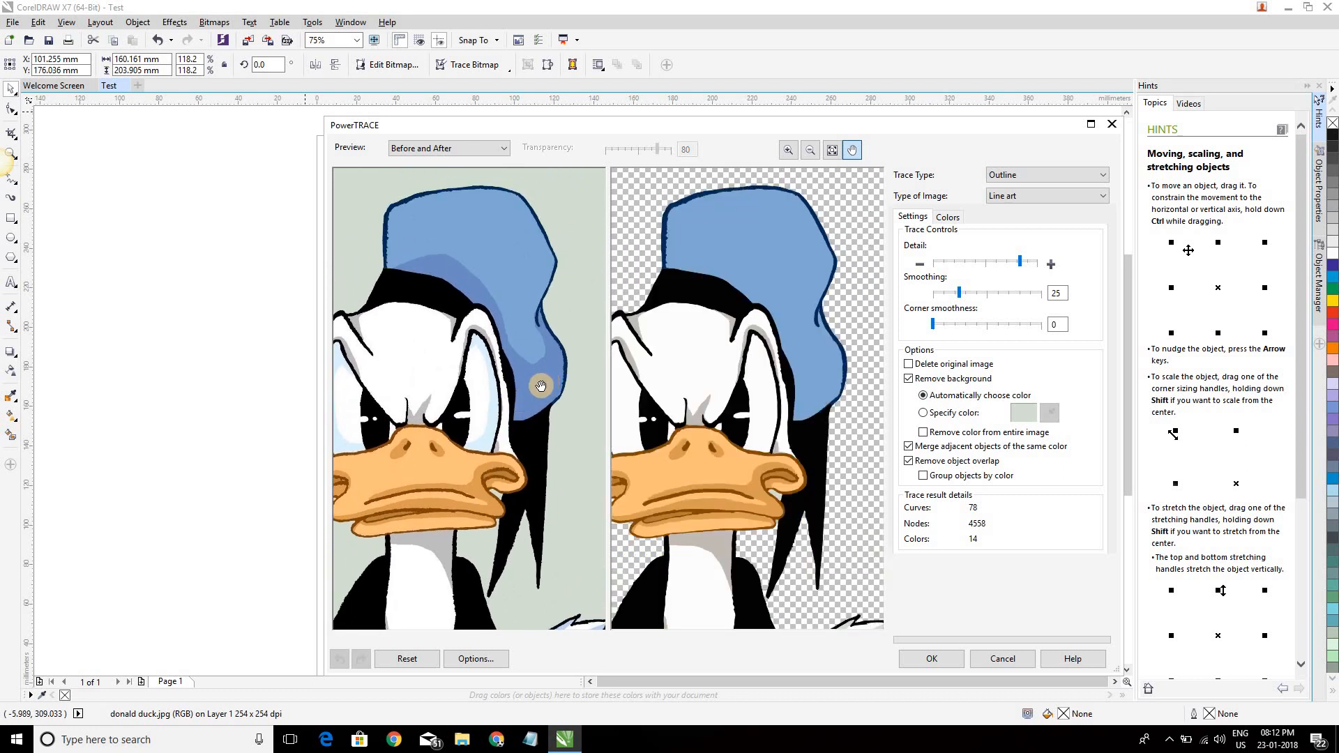
pyautogui.moveTo(495, 473)
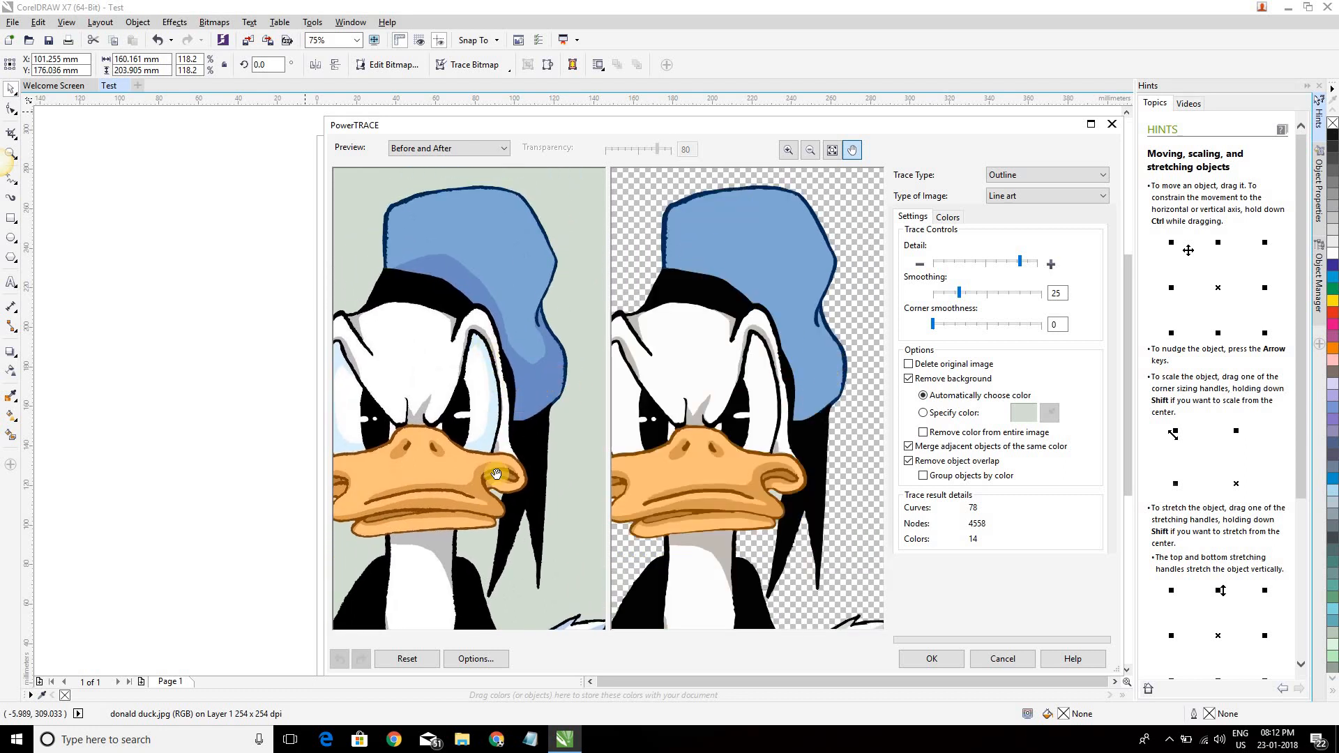
# Apply the trace with maximum detail, smoothing 40 and corner smoothness 20
pyautogui.moveTo(1019, 262); pyautogui.dragTo(1023, 263)
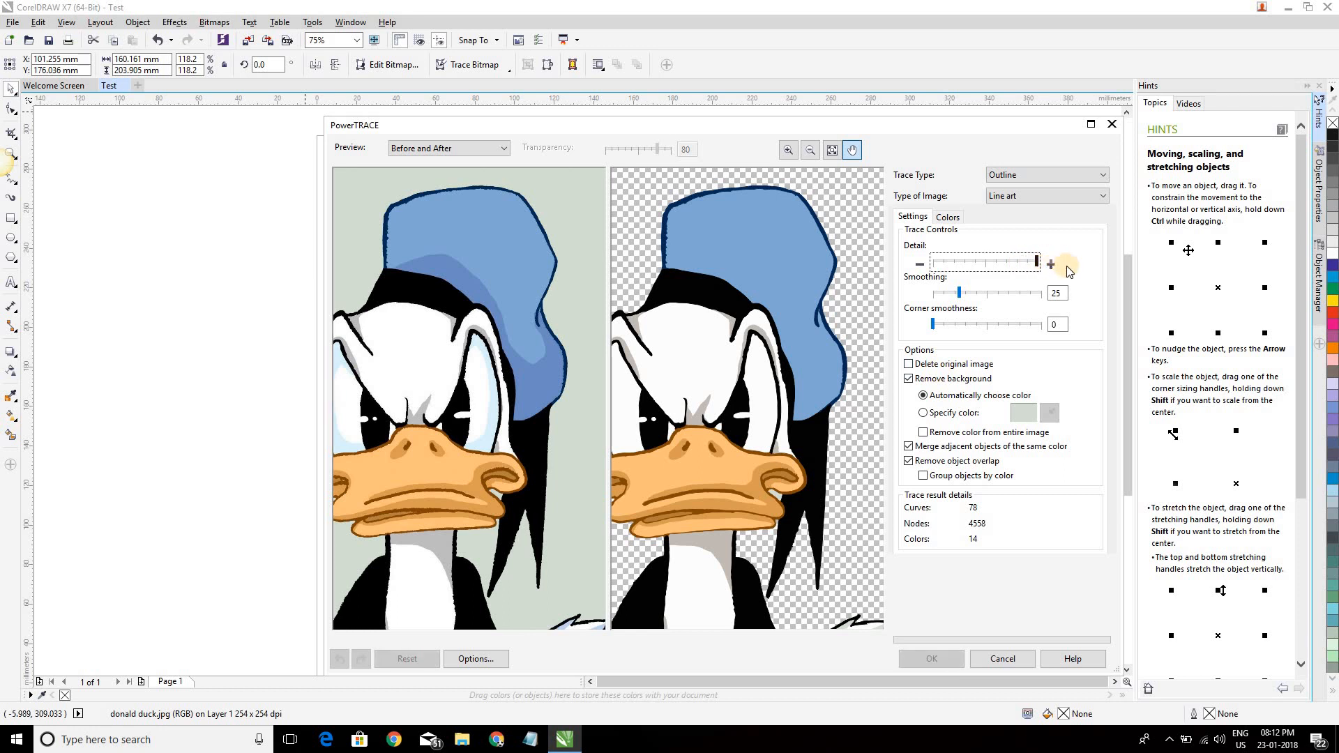
pyautogui.click(1051, 264)
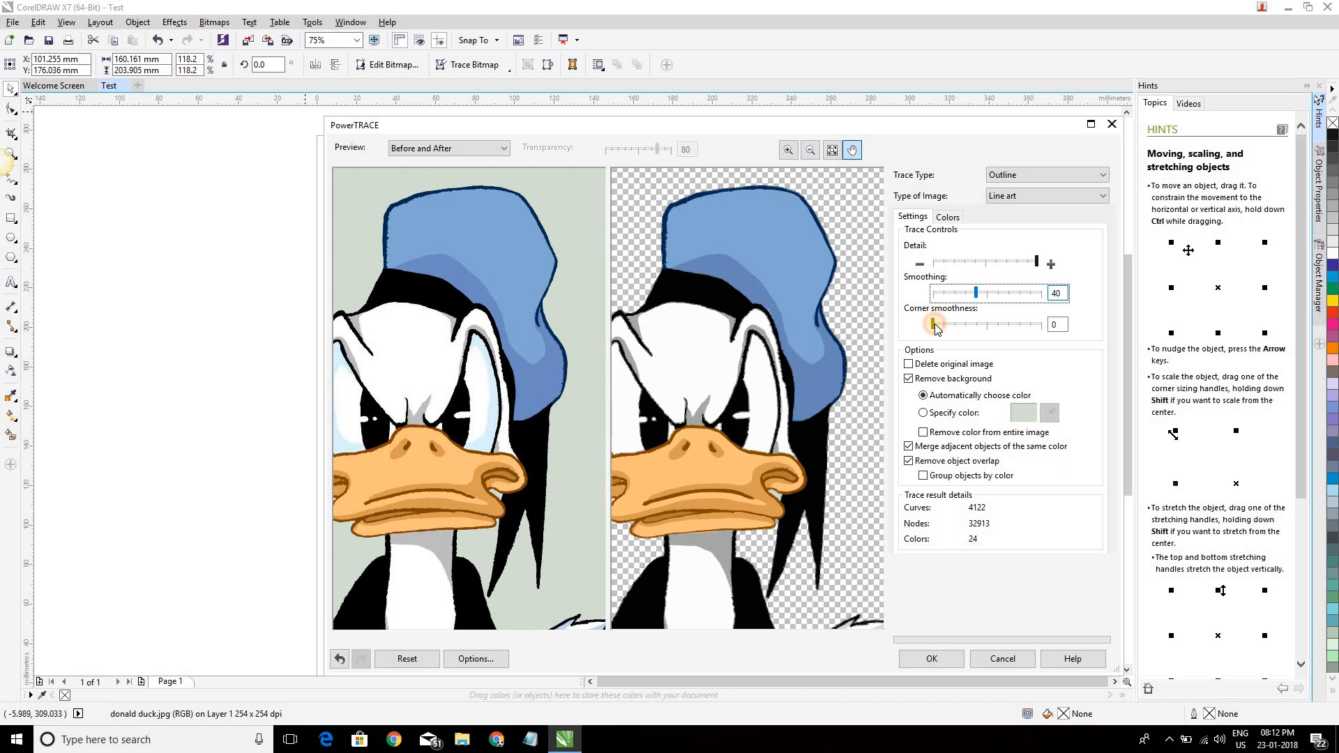
pyautogui.moveTo(935, 324); pyautogui.dragTo(954, 324)
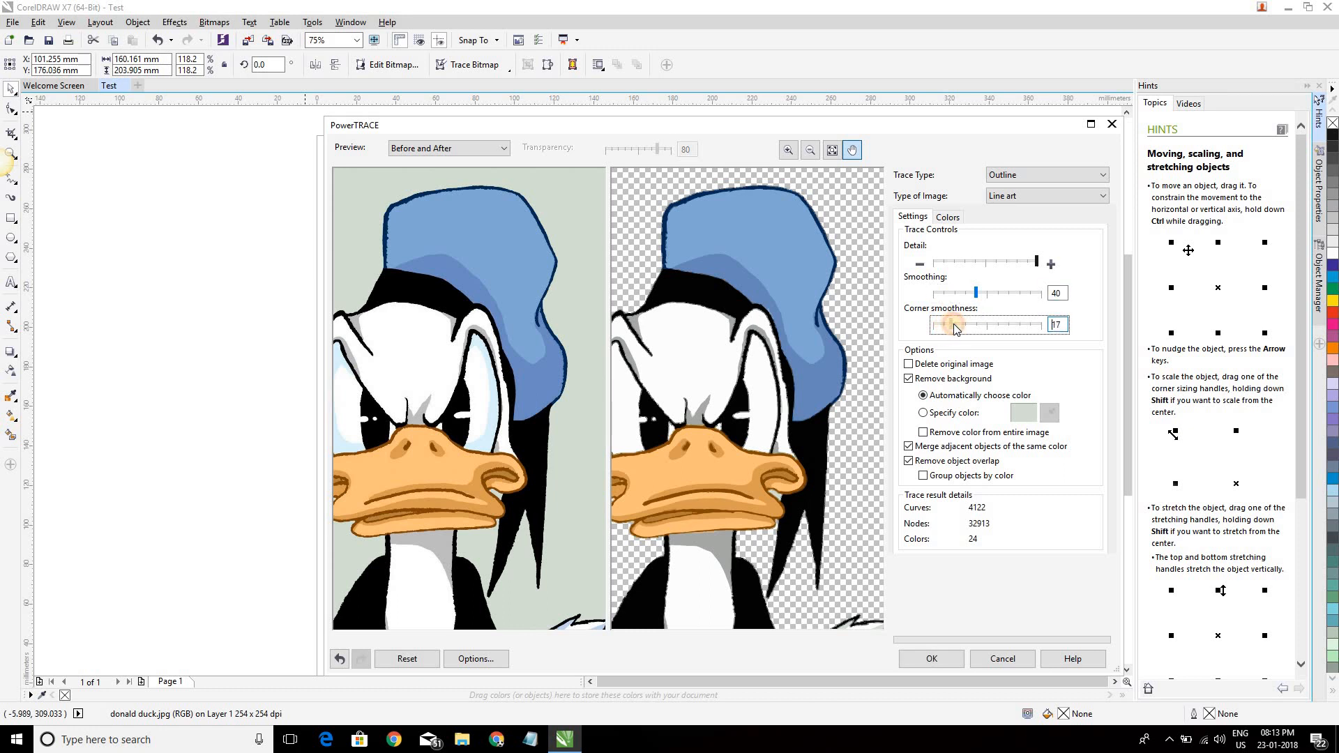
pyautogui.moveTo(955, 324); pyautogui.dragTo(943, 324)
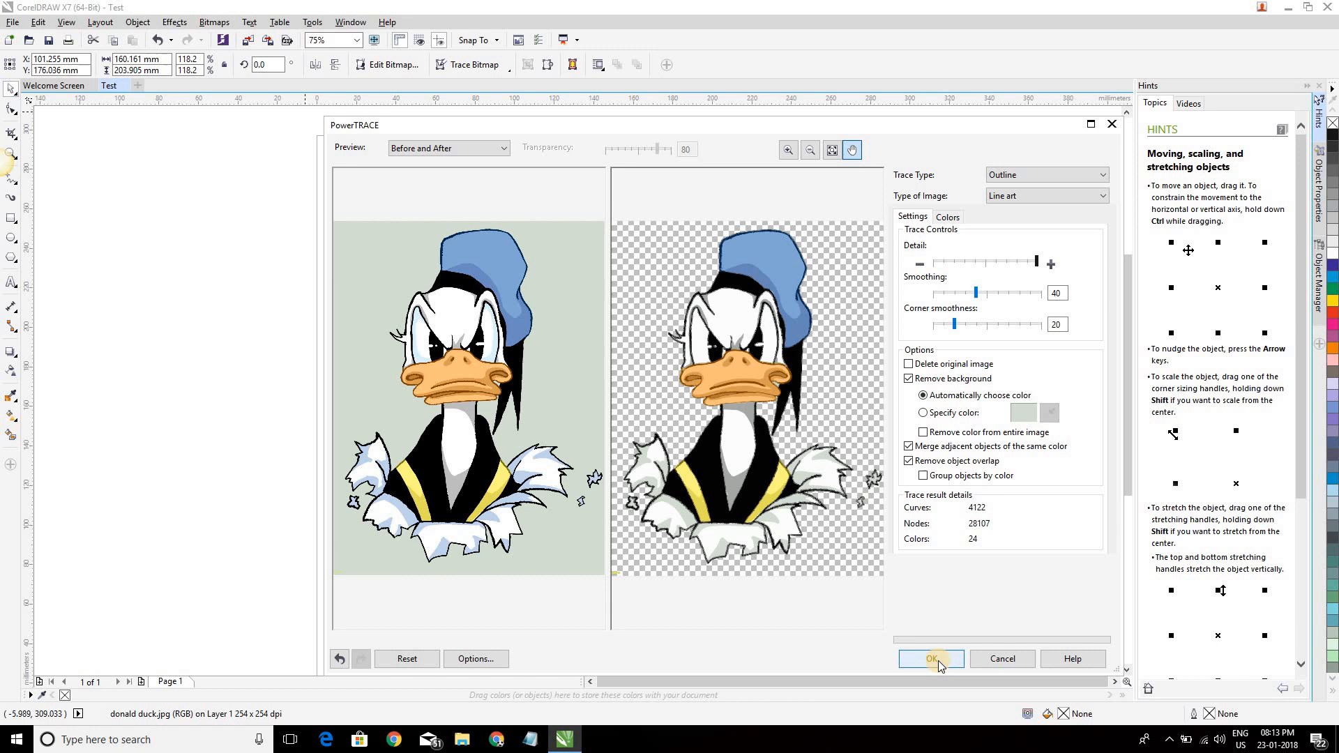
pyautogui.click(931, 658)
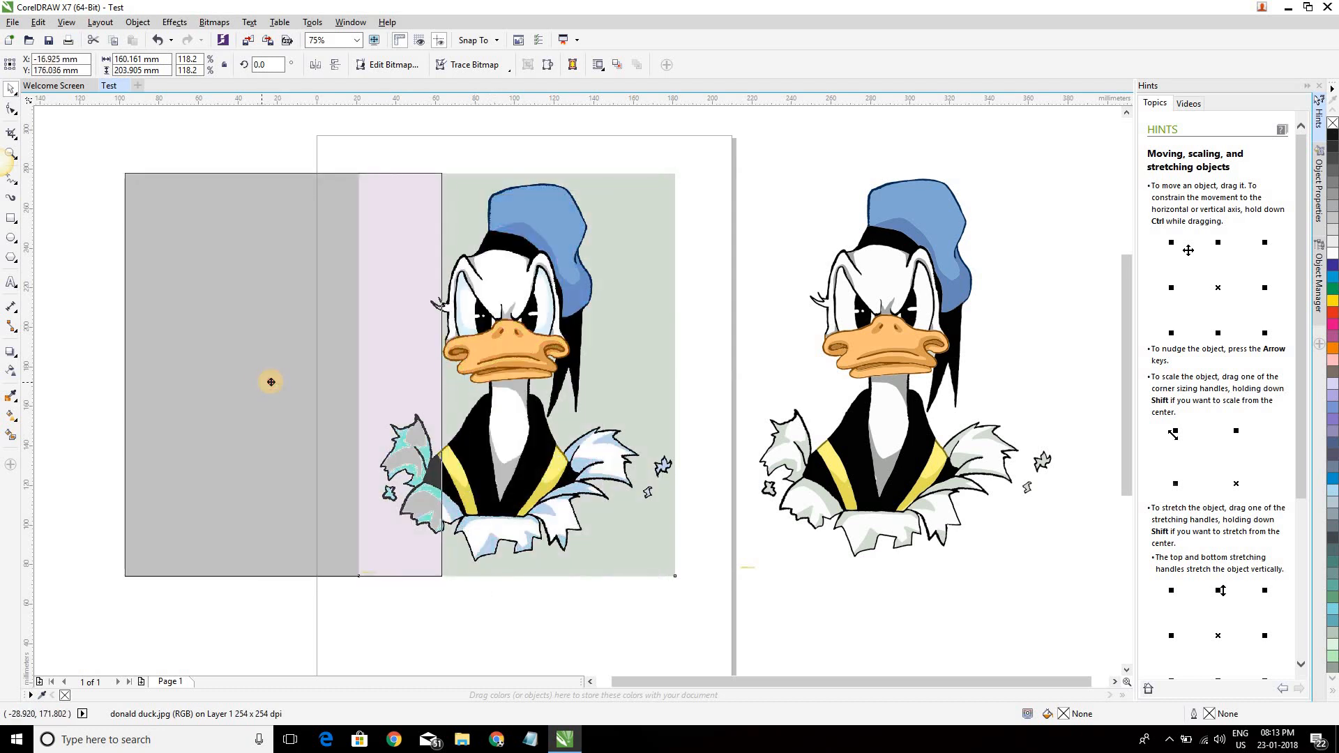
# Move the original bitmap left of the trace and select the traced vector group
pyautogui.moveTo(271, 381); pyautogui.dragTo(292, 383)
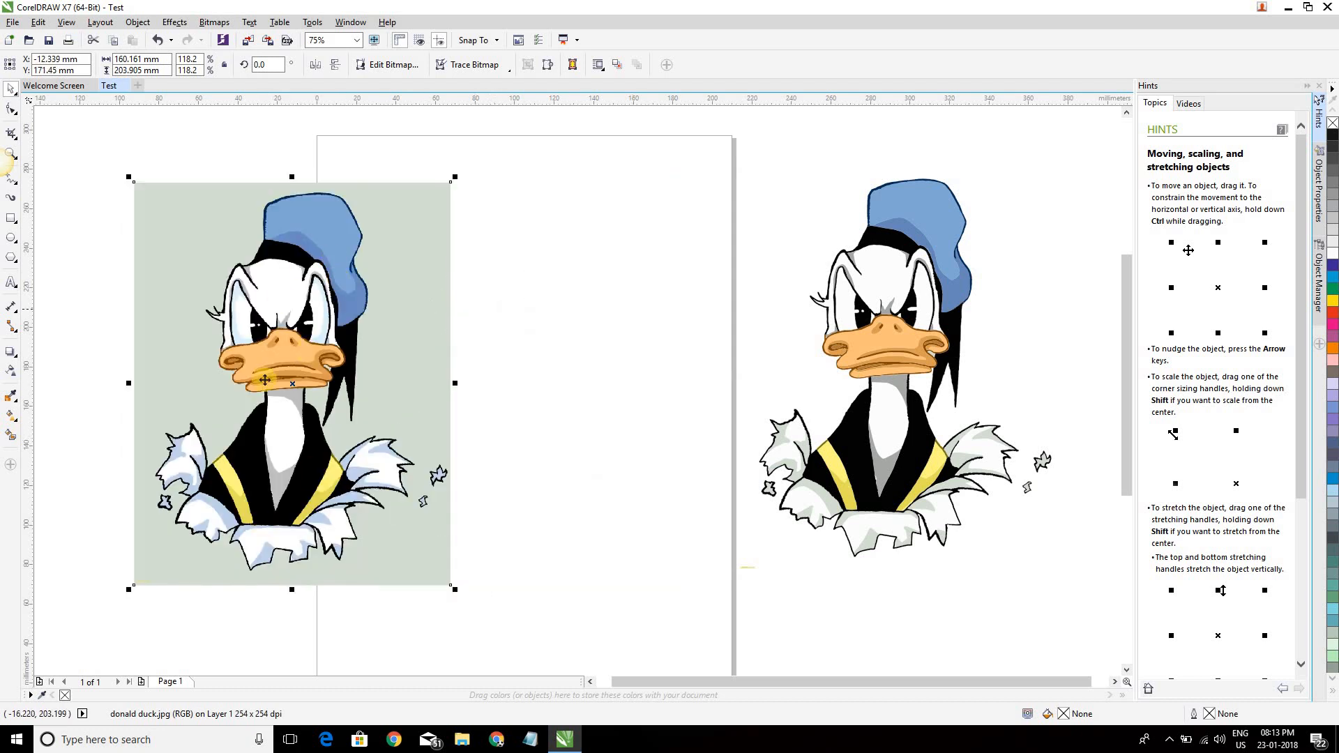
pyautogui.click(893, 341)
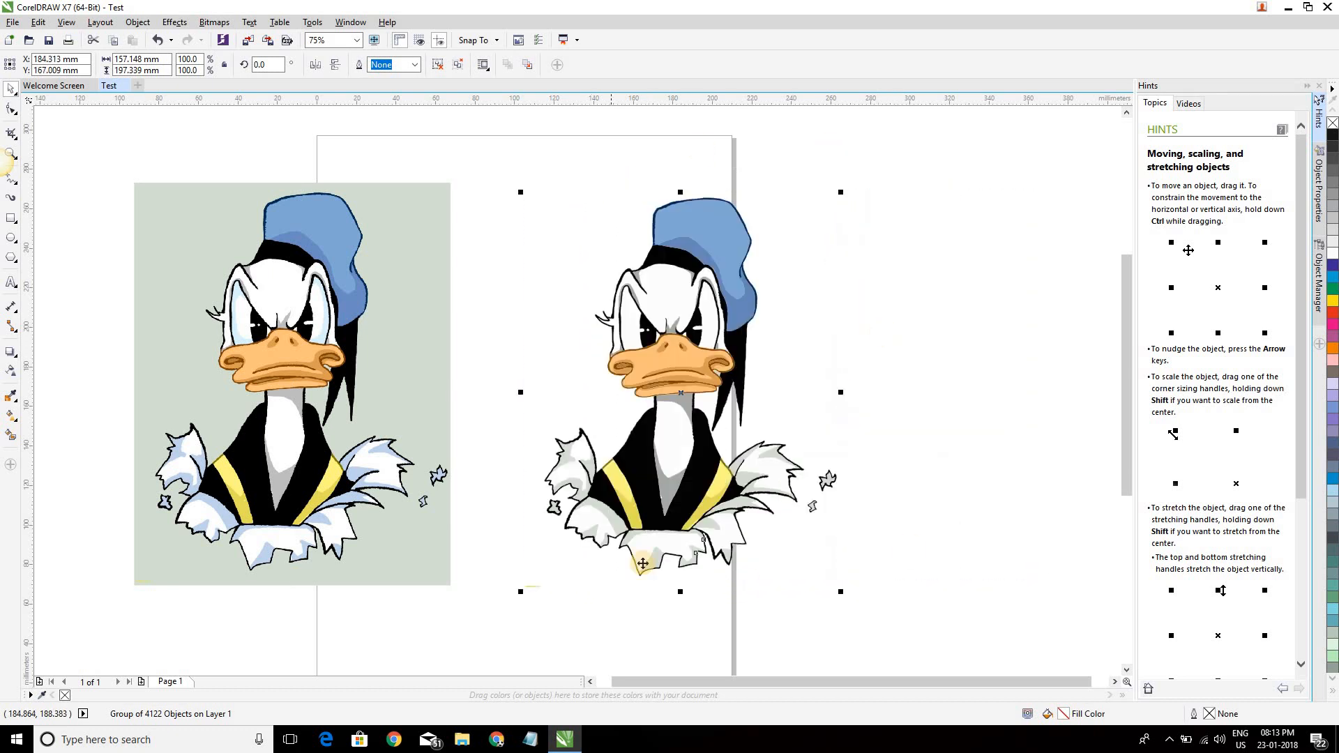
pyautogui.moveTo(672, 411)
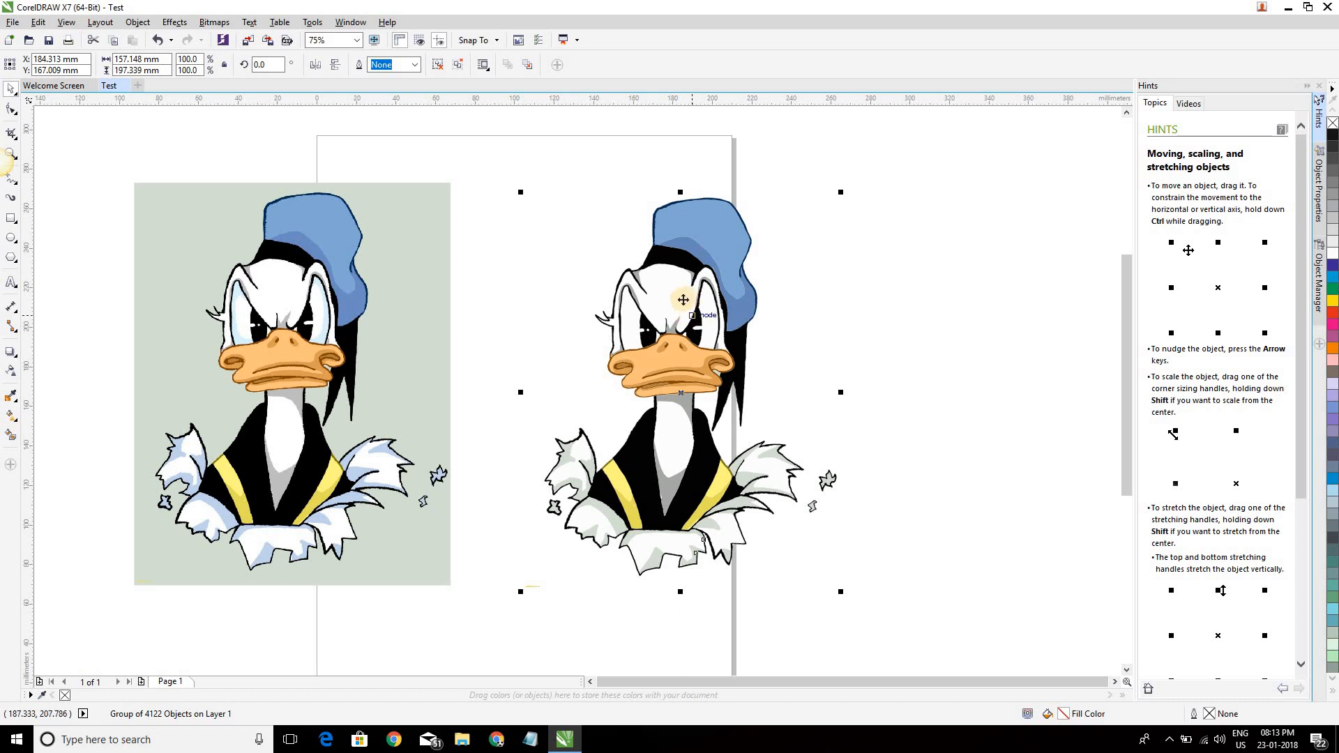
pyautogui.moveTo(644, 259)
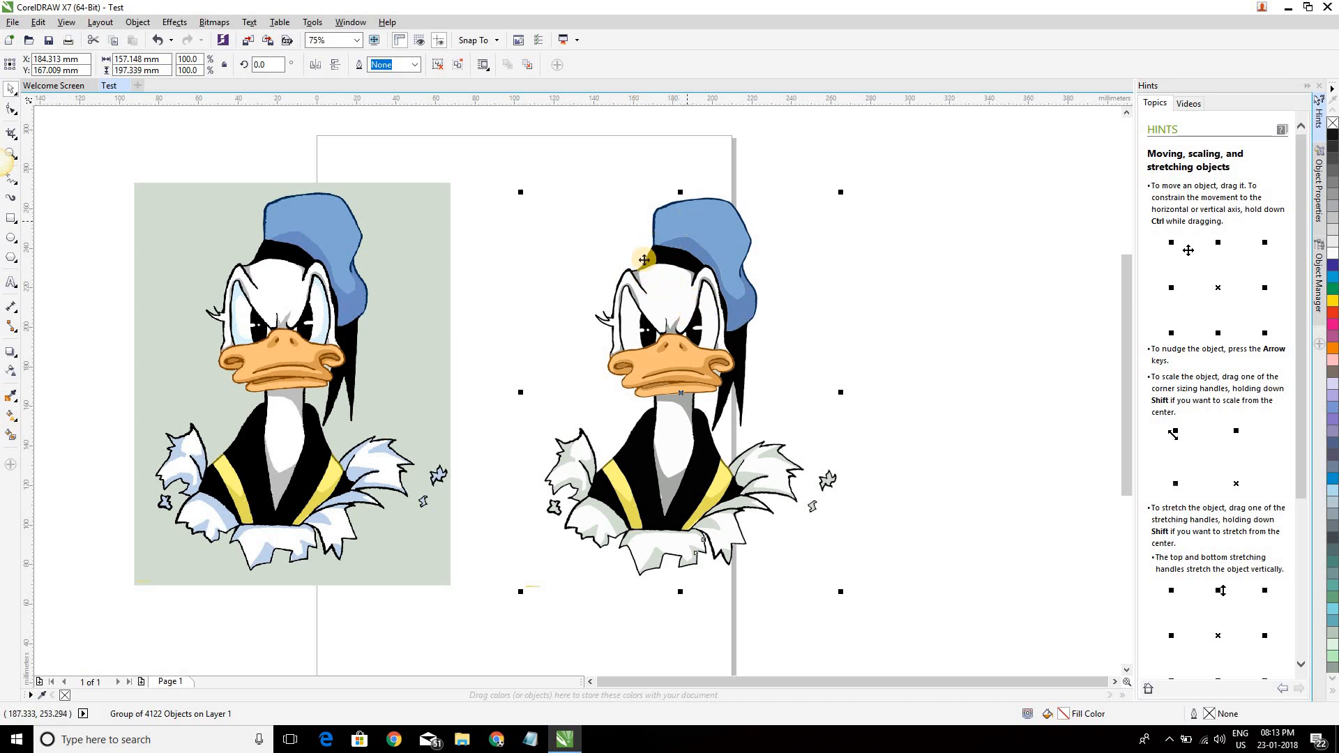
pyautogui.moveTo(655, 333)
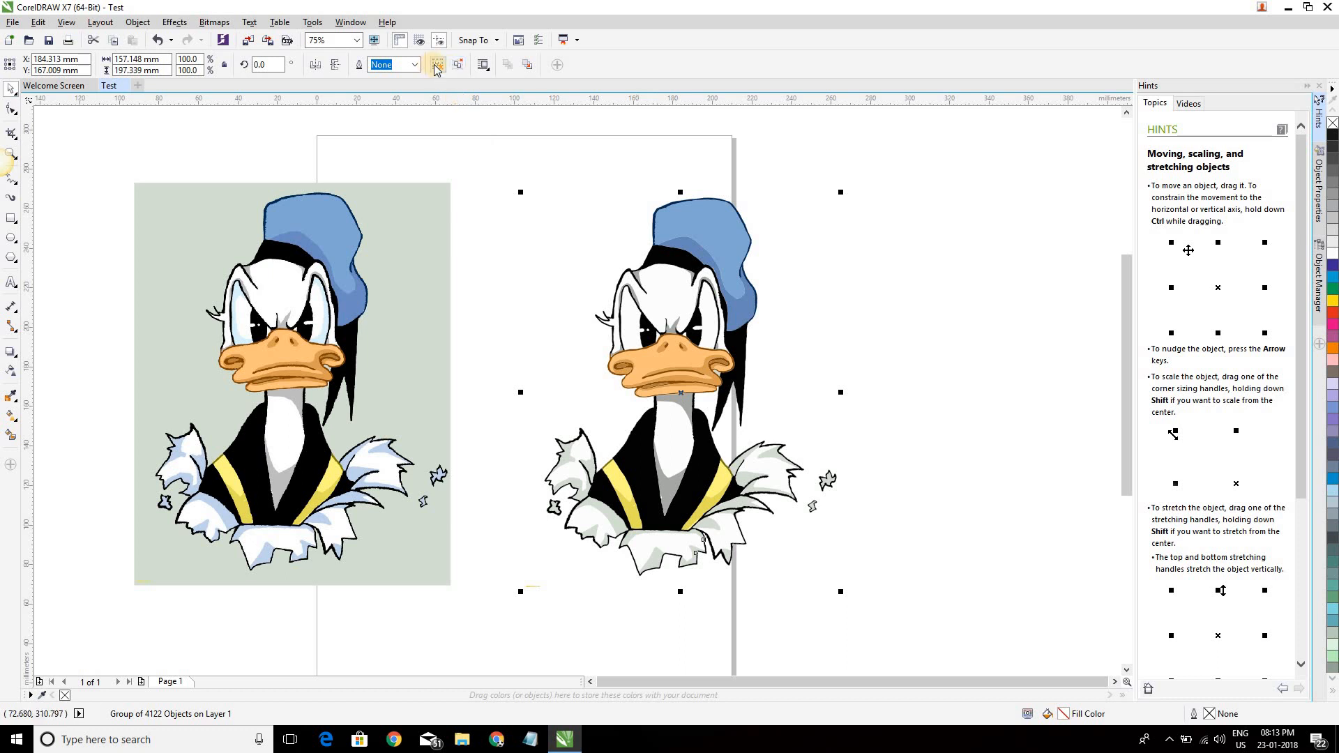
pyautogui.moveTo(436, 65)
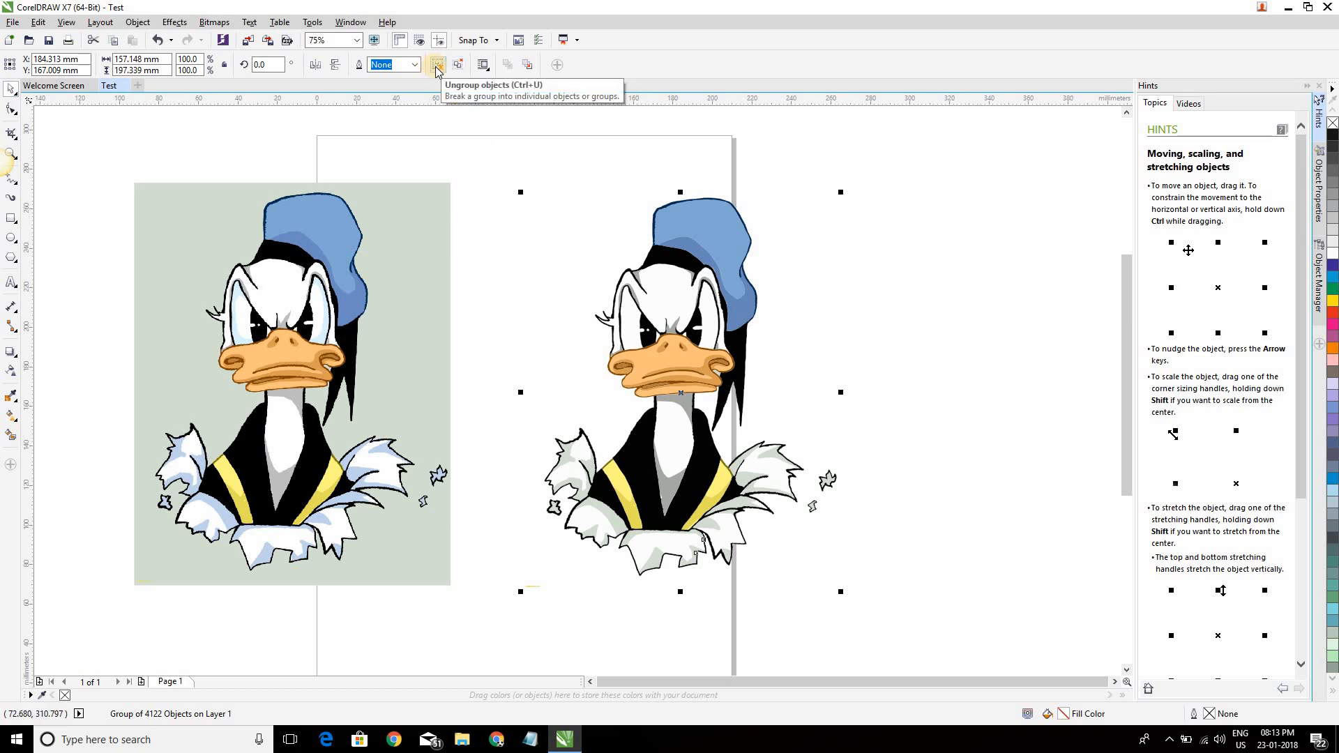
pyautogui.moveTo(673, 295)
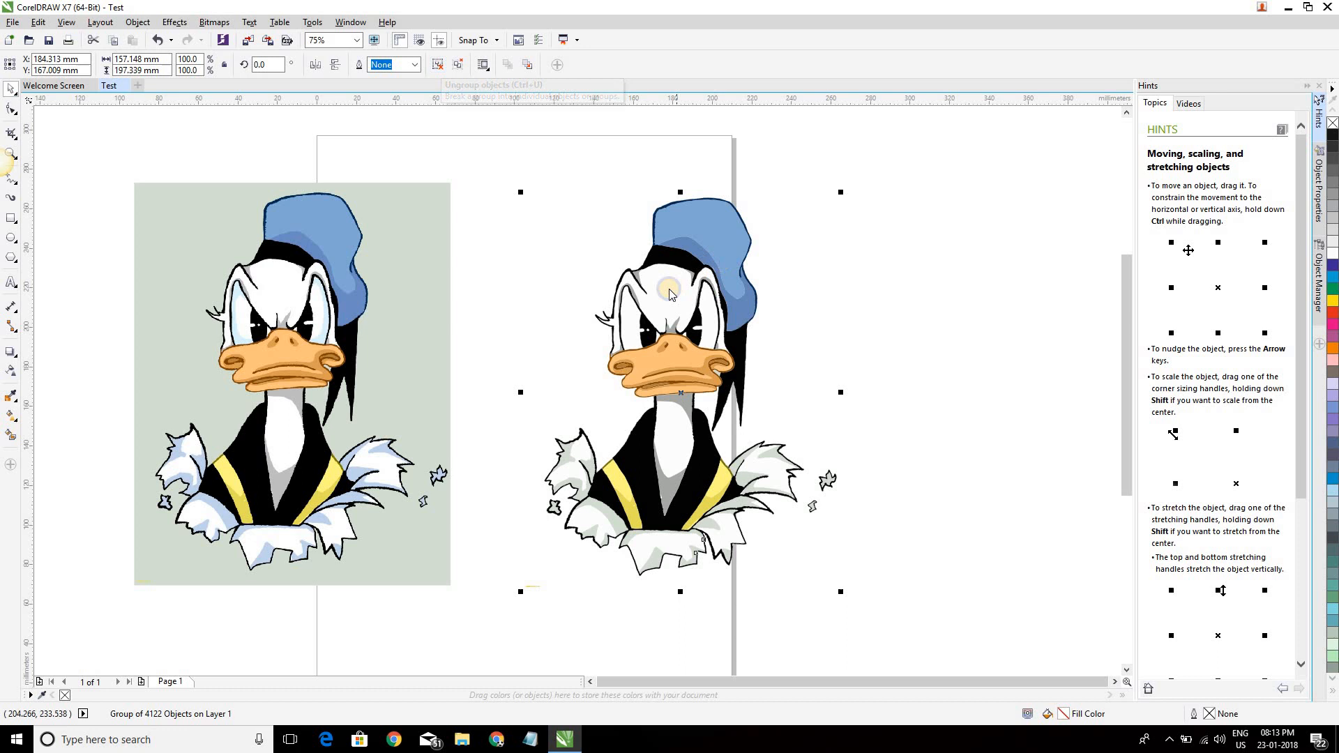
# Ungroup the traced Donald Duck, drag the blue hat shape out to check it, then deselect
pyautogui.rightClick(672, 294)
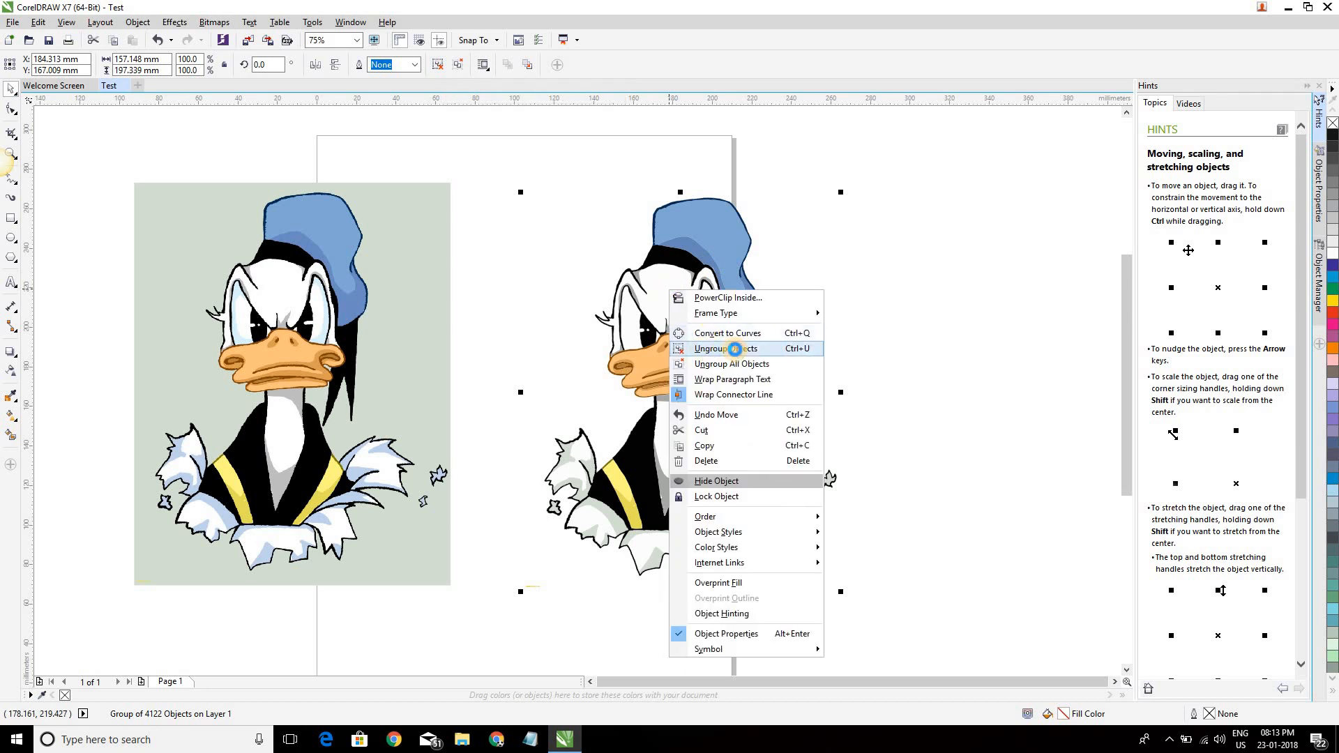
pyautogui.click(719, 349)
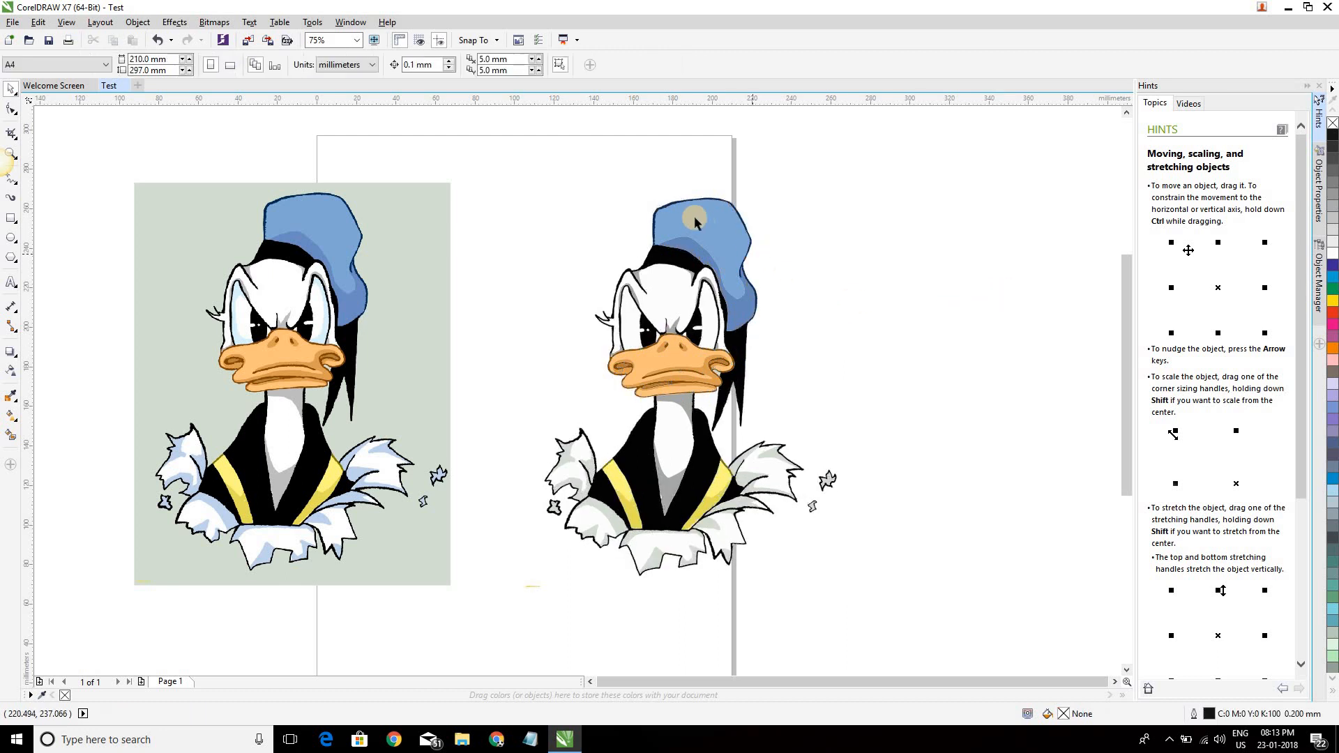
pyautogui.click(697, 222)
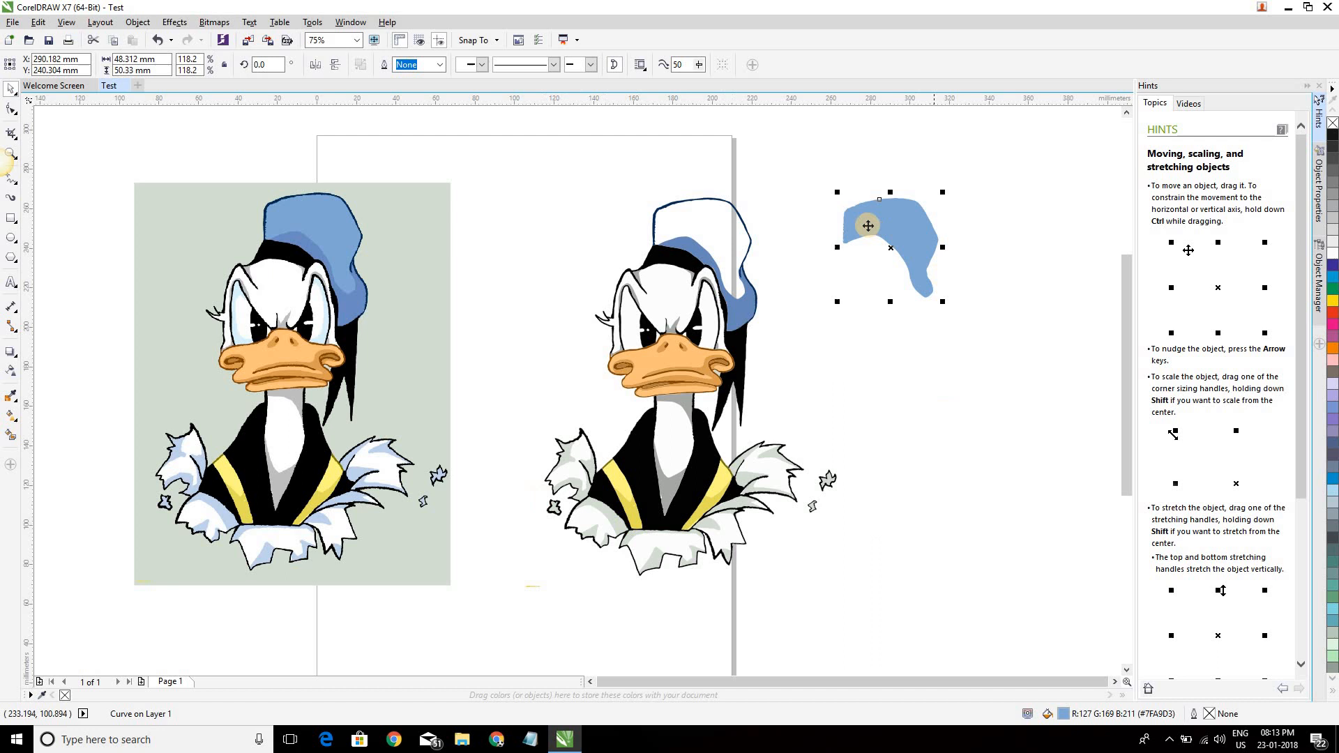
pyautogui.moveTo(867, 225); pyautogui.dragTo(699, 247)
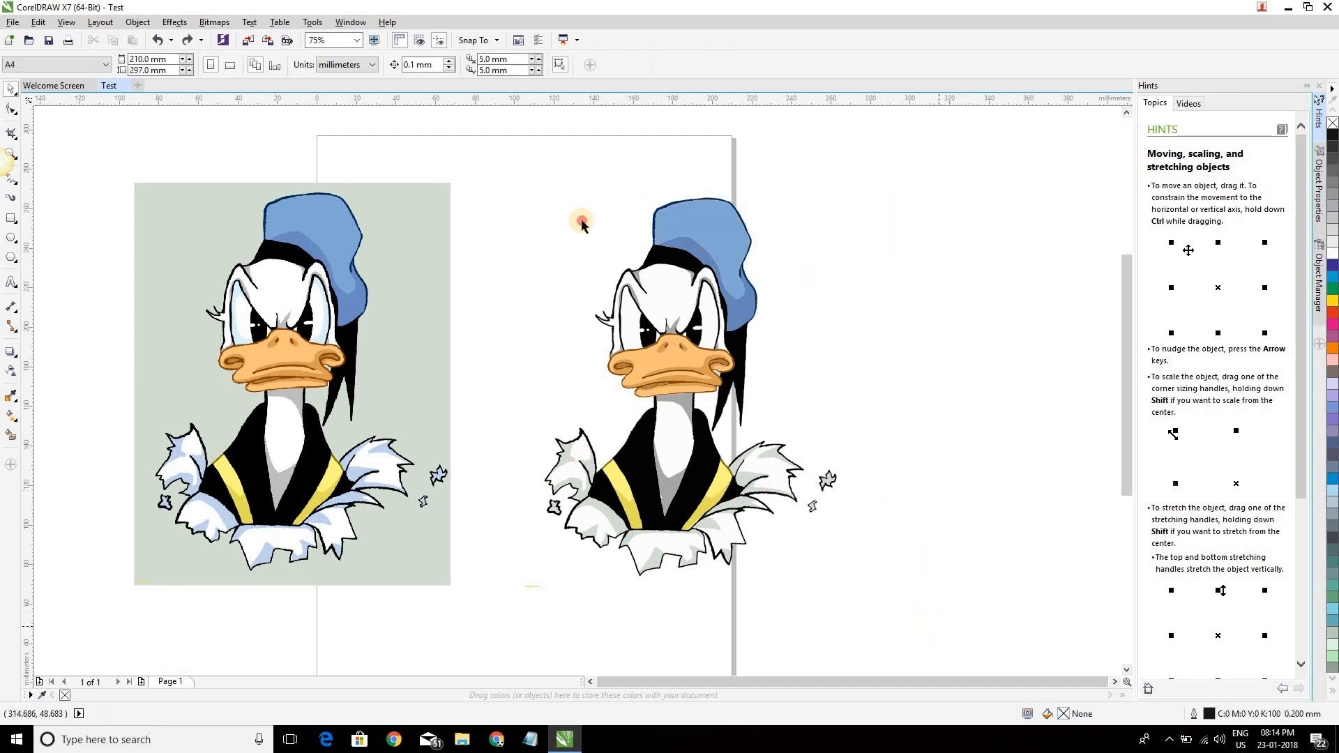
pyautogui.click(664, 296)
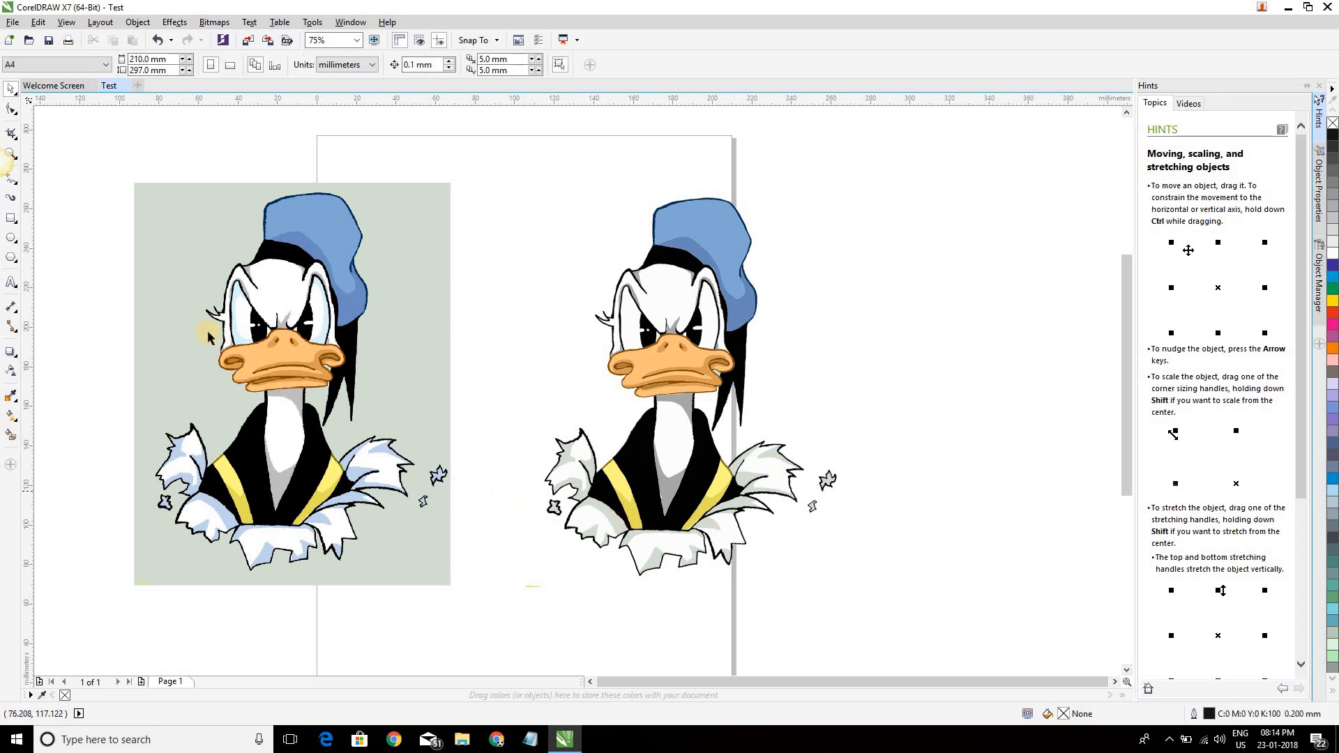
pyautogui.moveTo(504, 404)
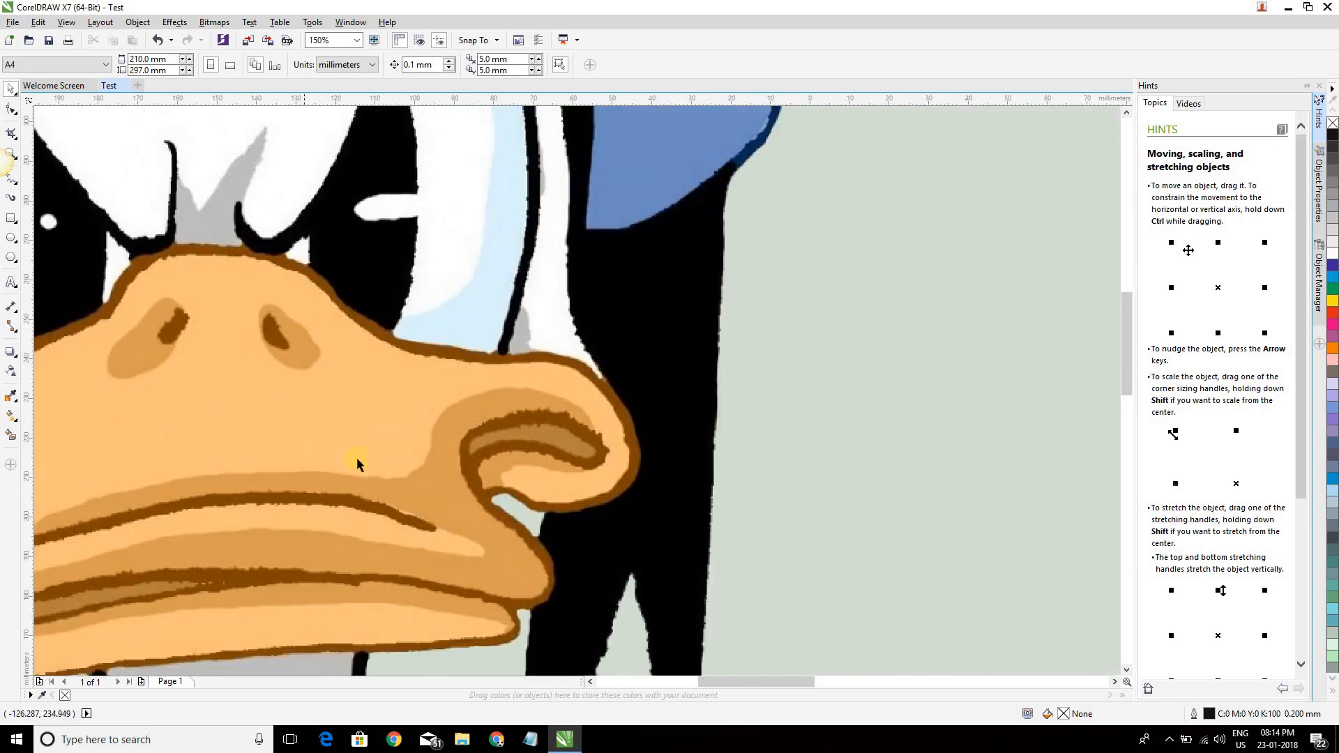
pyautogui.moveTo(239, 440)
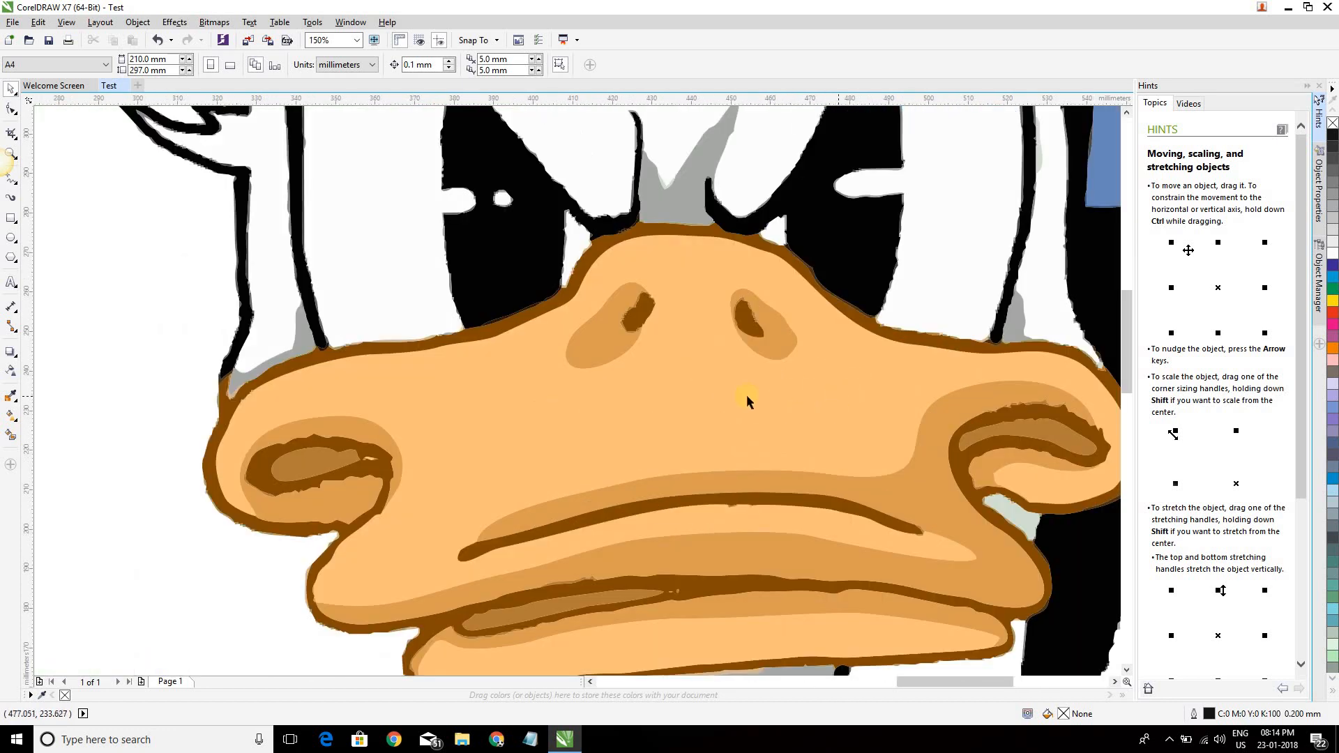
# Set the zoom level to 75 for a close-up of Donald's beak
pyautogui.write('75')
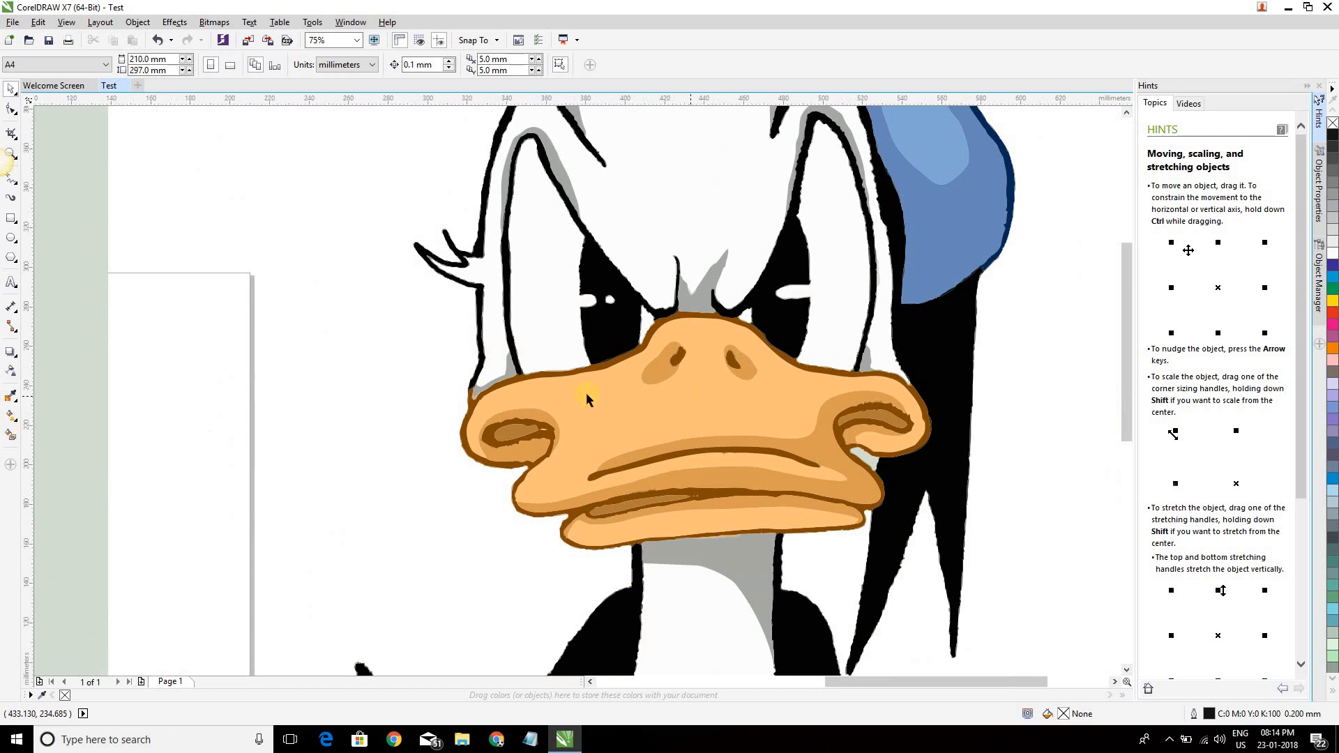